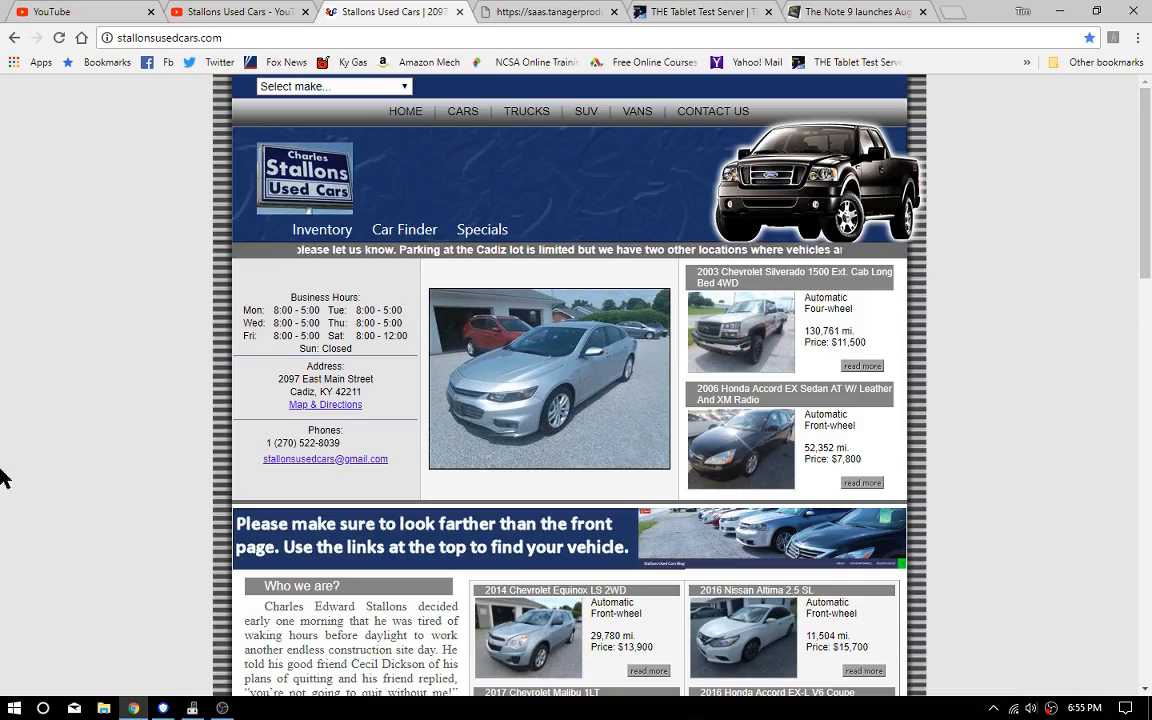
# - Scroll the Stallons homepage and open the 2014 Nissan Juke S FWD listing
pyautogui.scroll(-3)
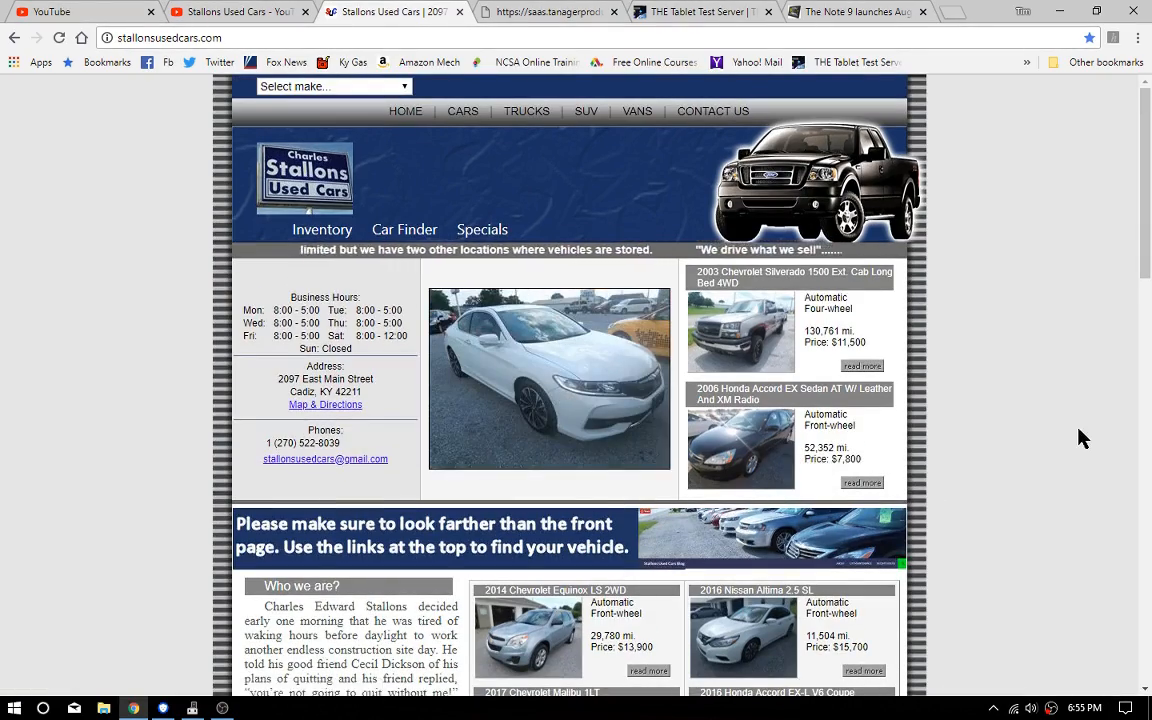
pyautogui.scroll(-3)
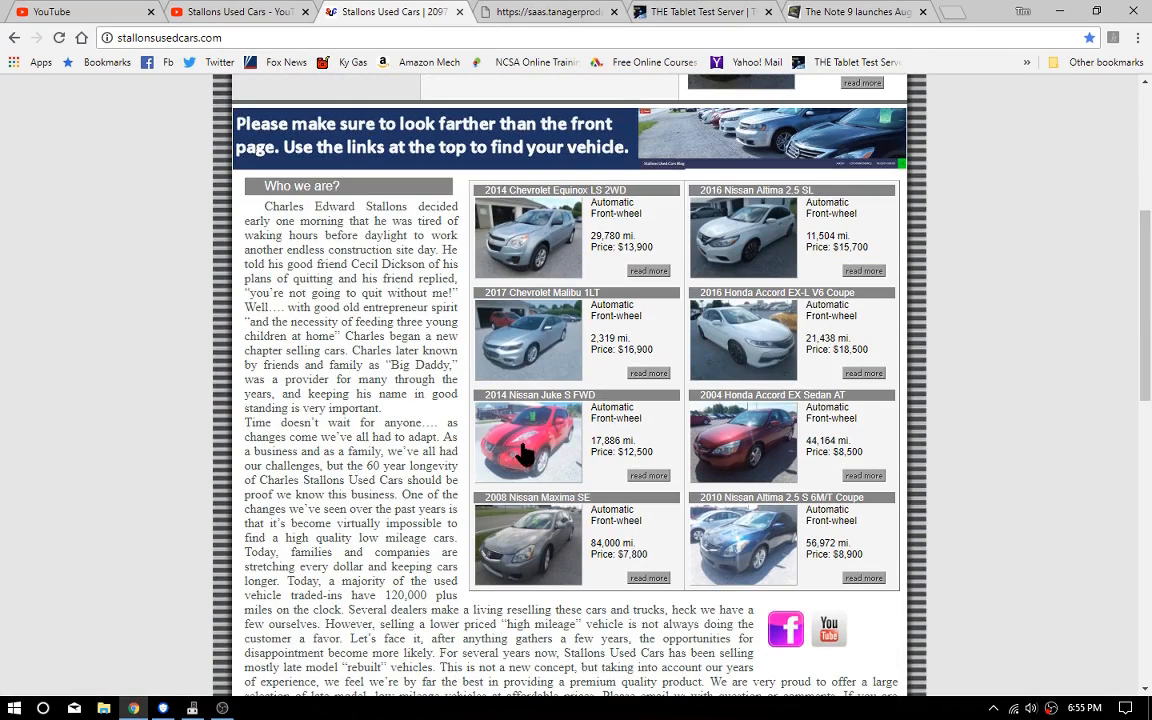
pyautogui.click(528, 440)
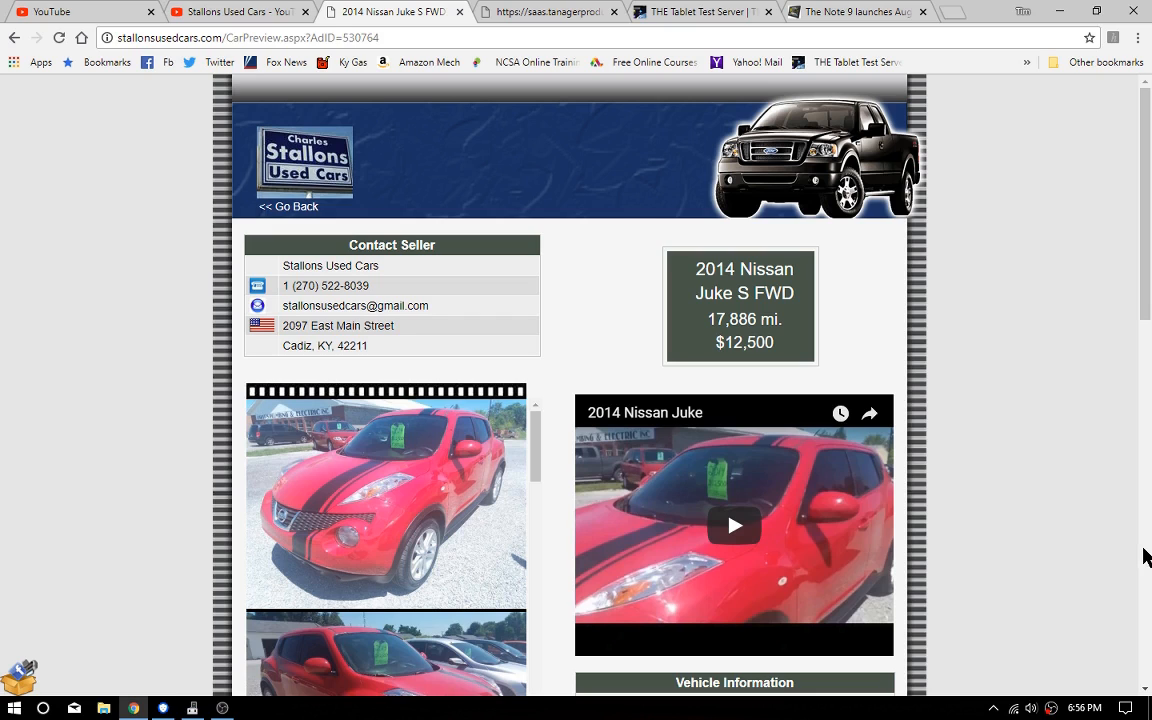
pyautogui.moveTo(1143, 557)
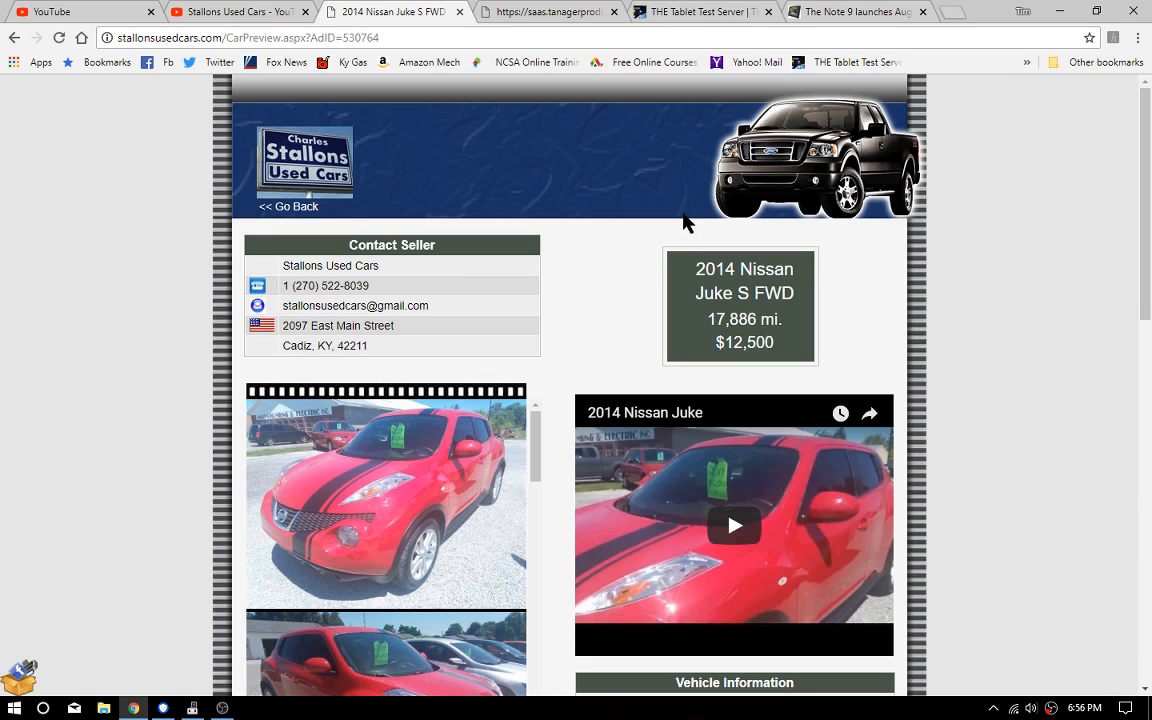
pyautogui.moveTo(463, 272)
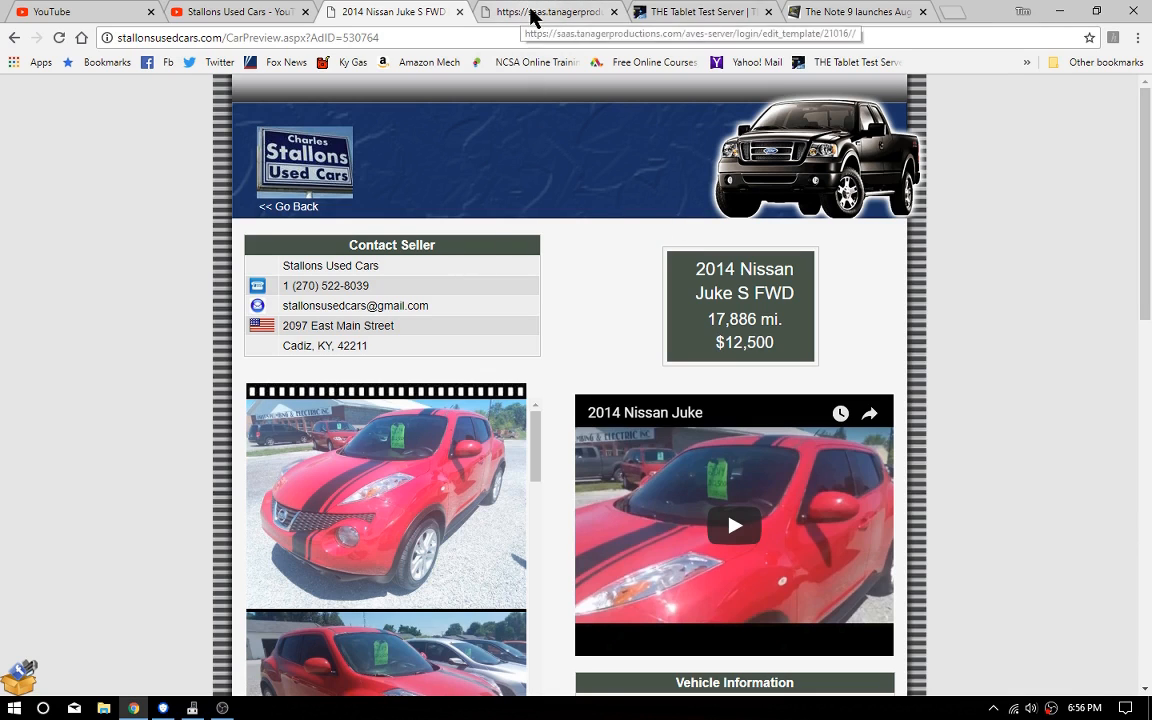
# - Switch to the Tanager Productions tab showing the 2016 Honda Accord V6 Coupe $18500 sign
pyautogui.click(545, 11)
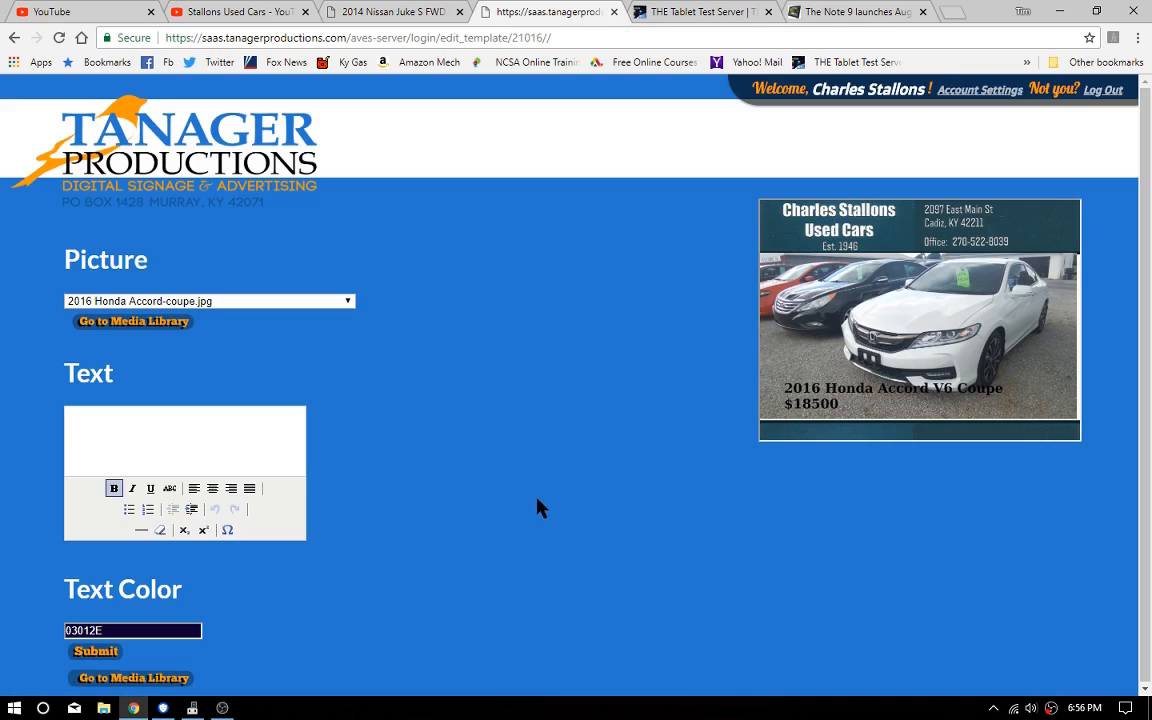
pyautogui.moveTo(500, 490)
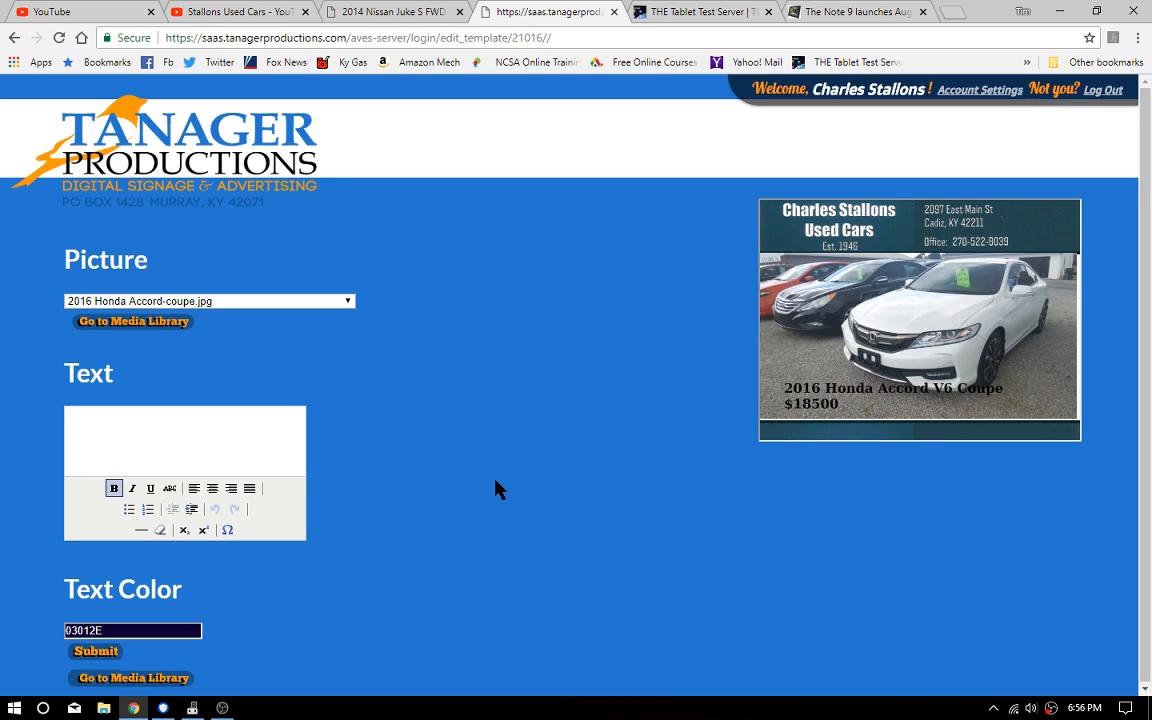
pyautogui.moveTo(318, 385)
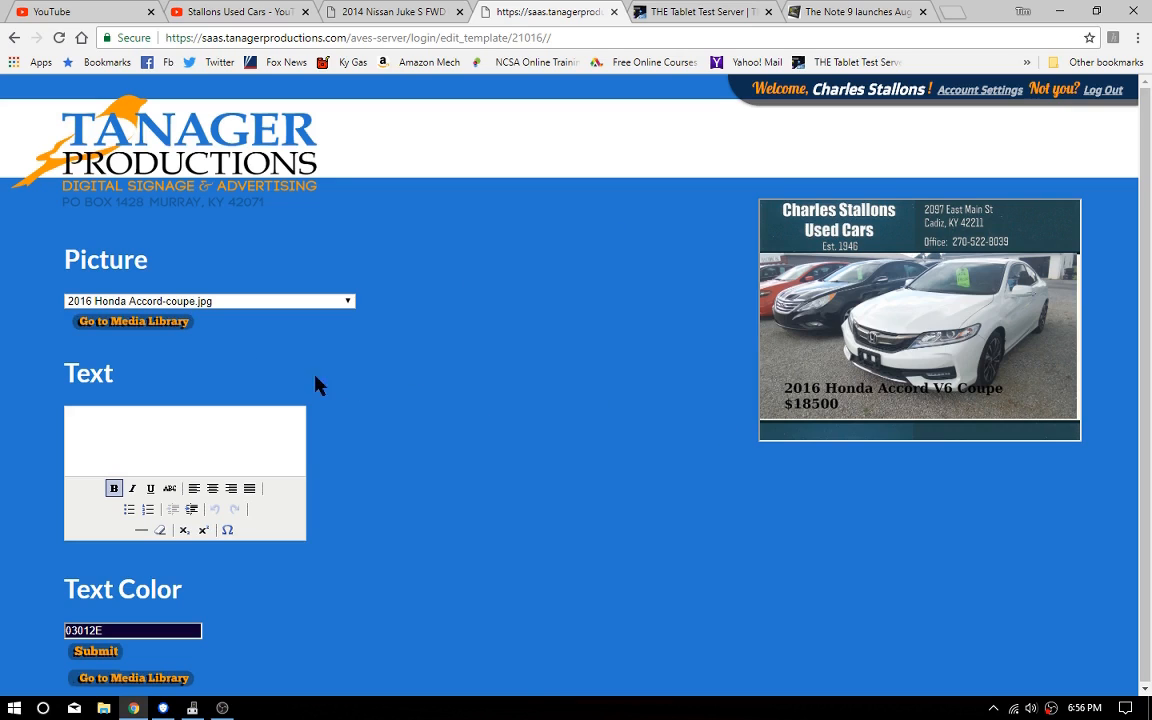
pyautogui.moveTo(970, 410)
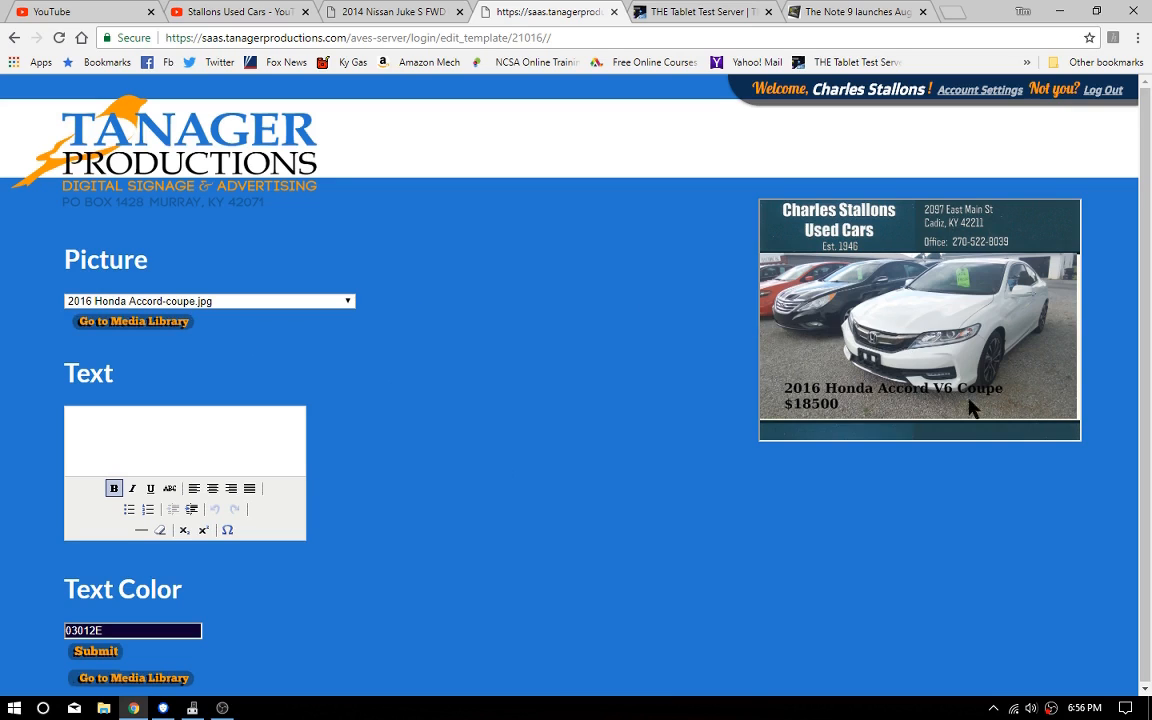
pyautogui.moveTo(585, 463)
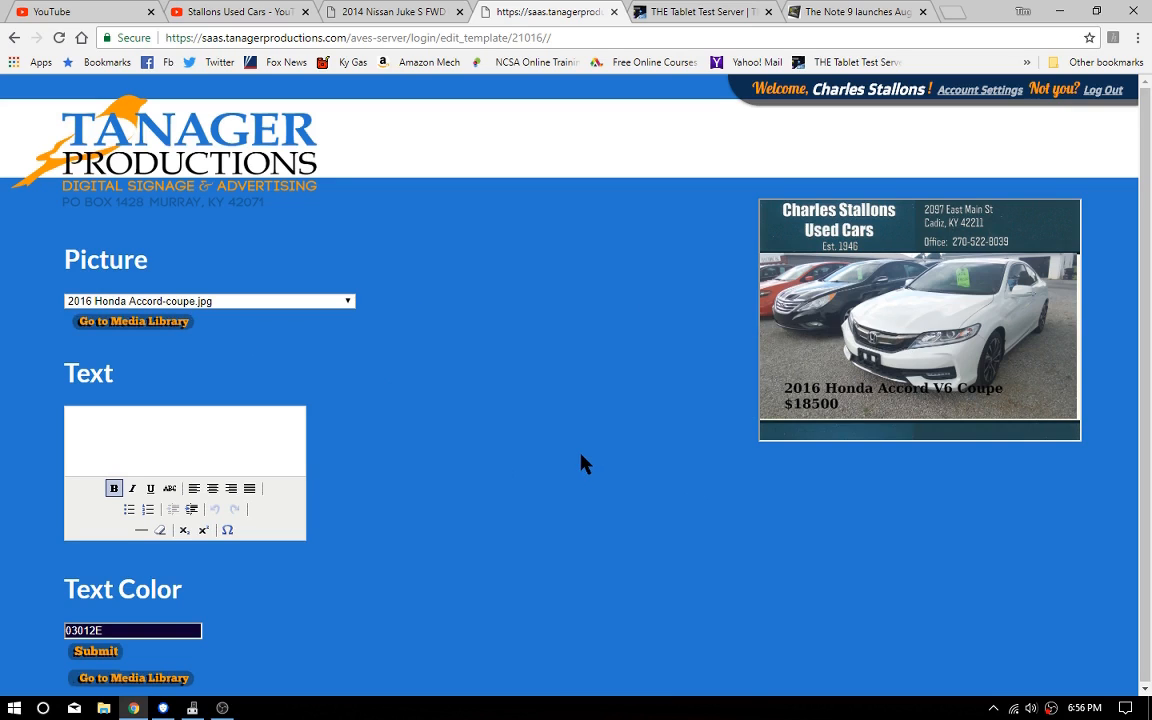
pyautogui.moveTo(590, 463)
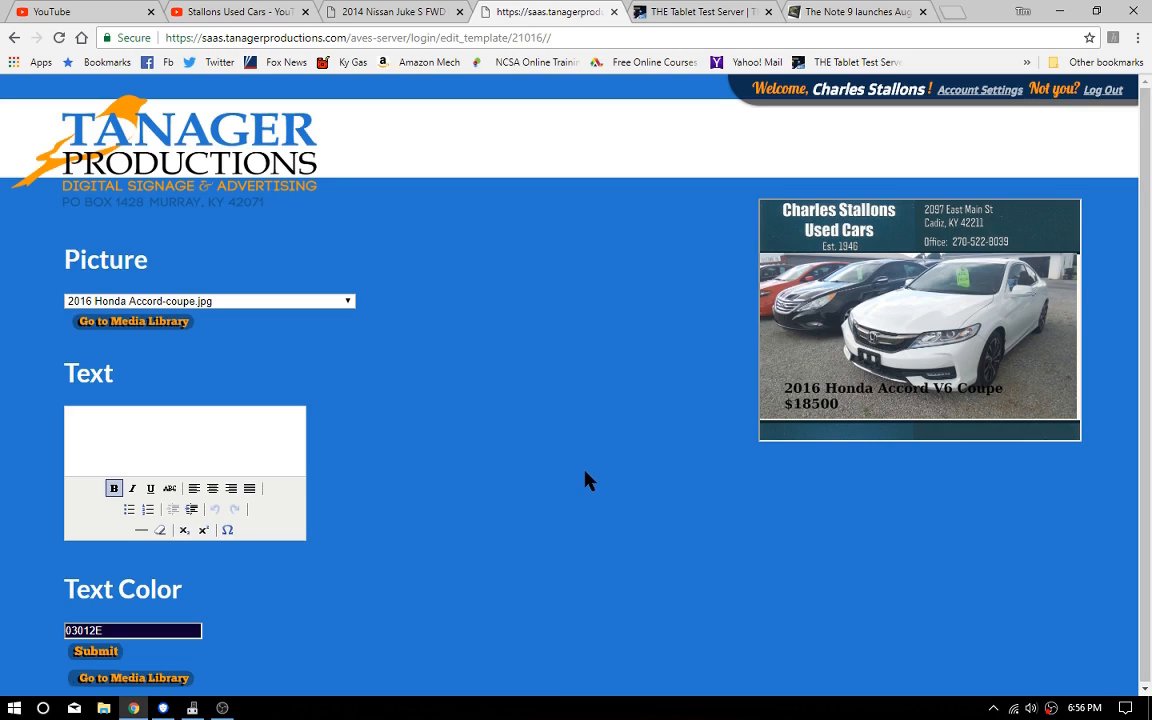
pyautogui.moveTo(341, 93)
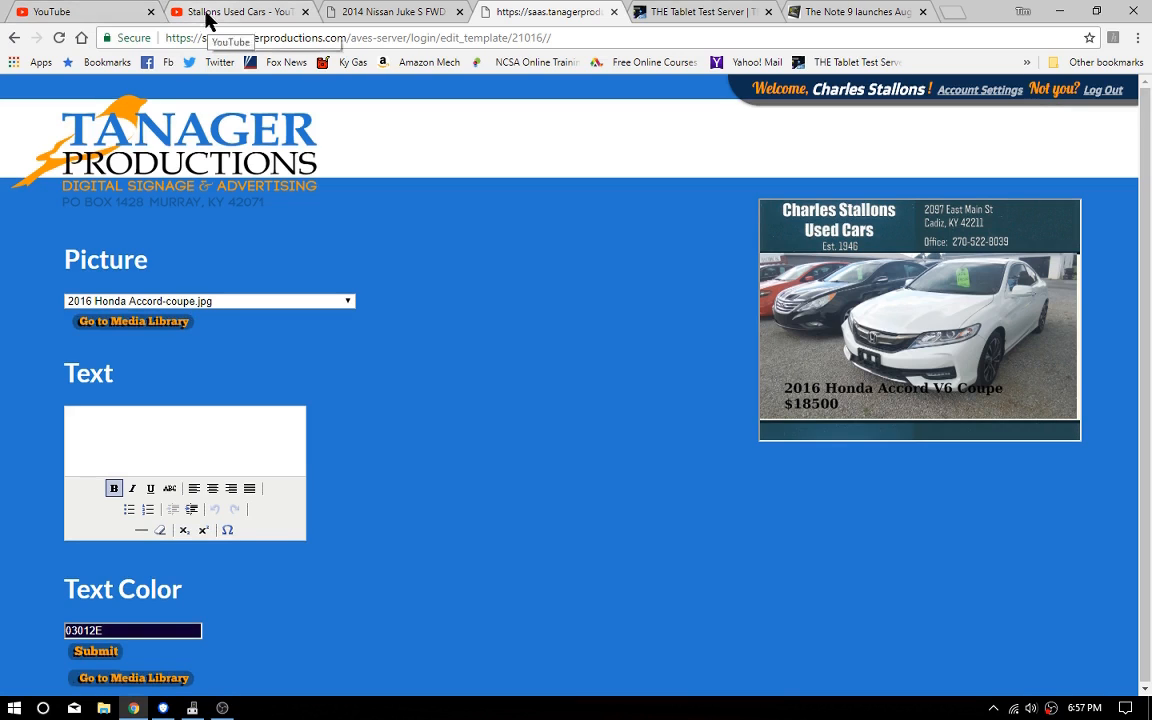
# - Switch to the Stallons Used Cars YouTube channel tab showing the Nissan Juke upload
pyautogui.click(240, 11)
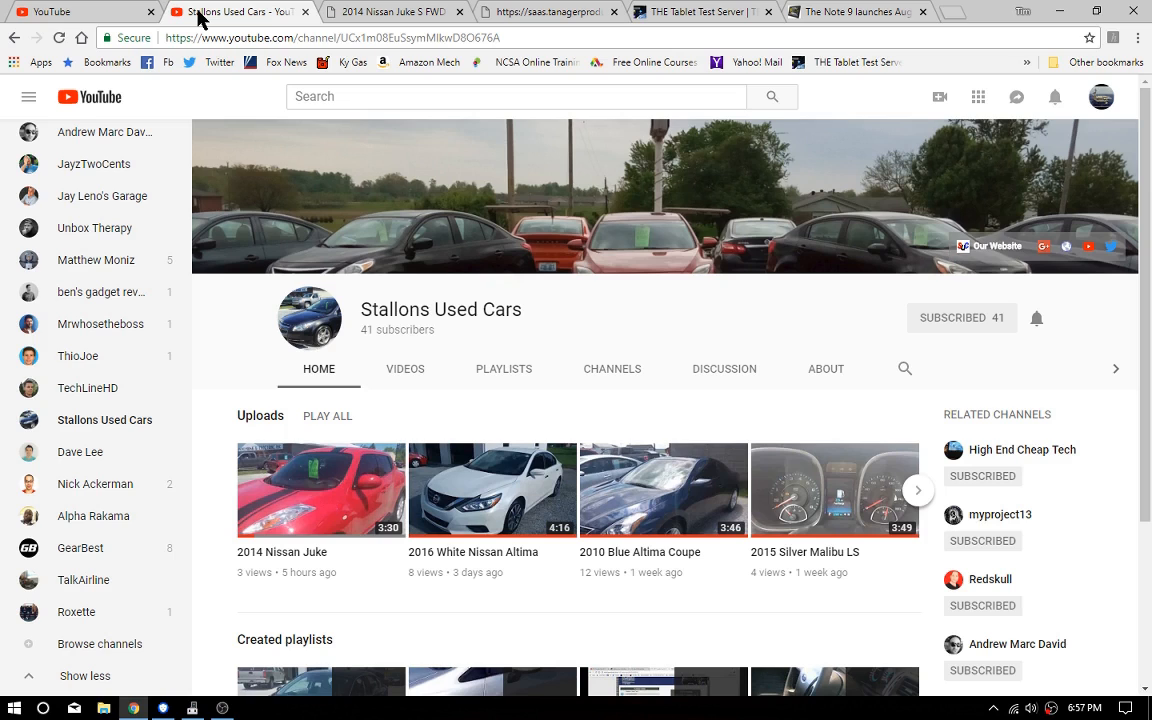
pyautogui.moveTo(300, 545)
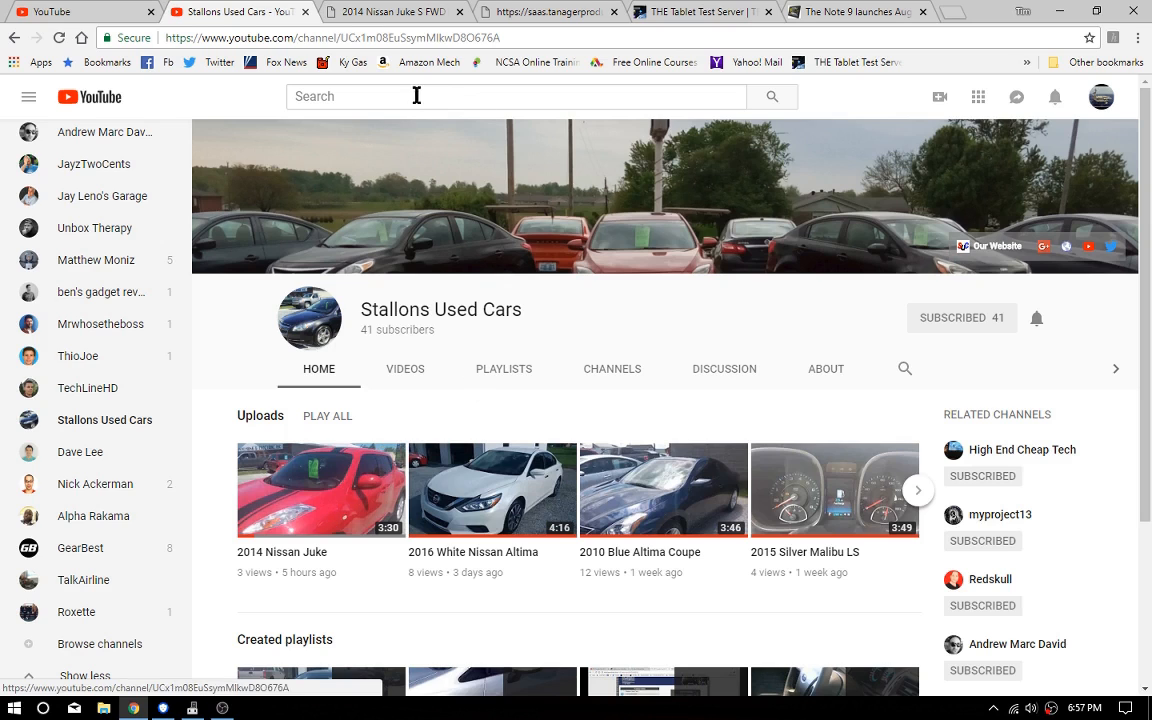
pyautogui.moveTo(65, 11)
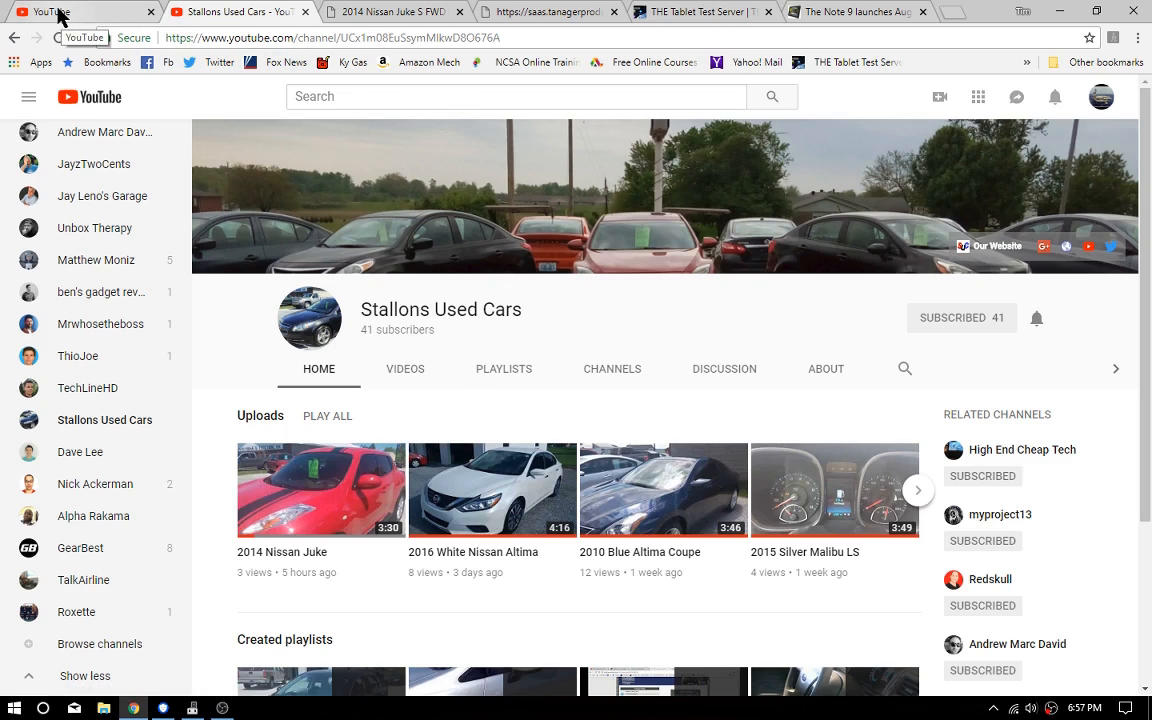
# - Go to the YouTube home page of recommended videos
pyautogui.click(88, 96)
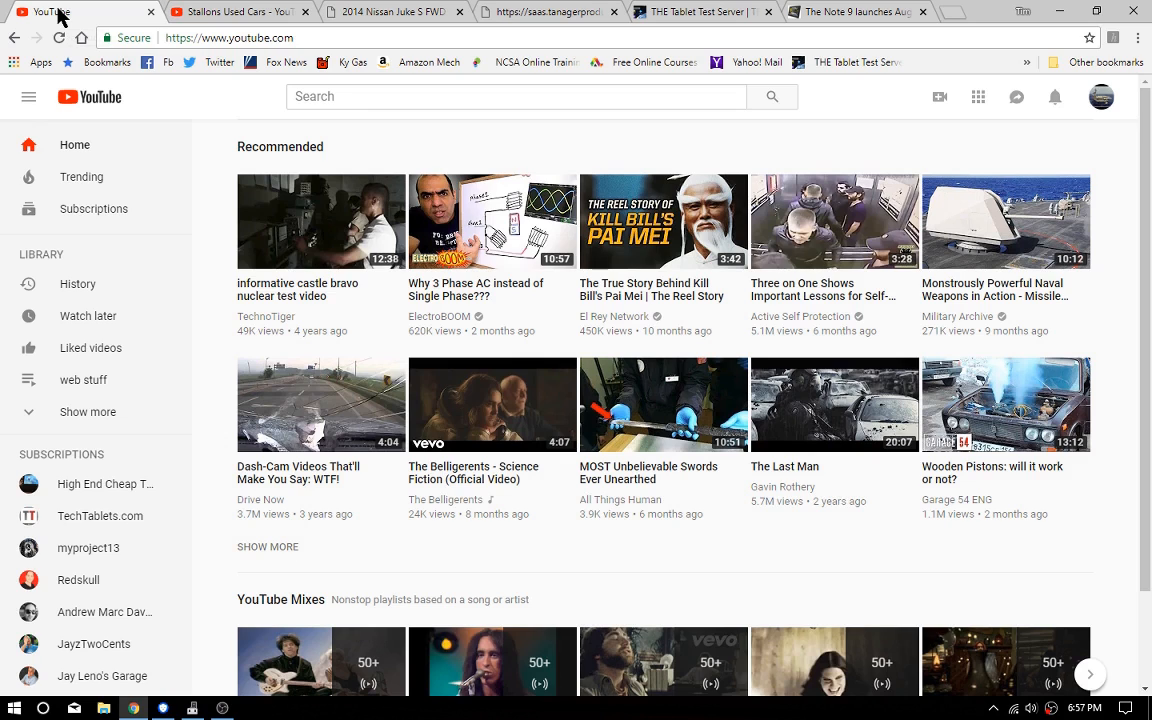
pyautogui.moveTo(519, 83)
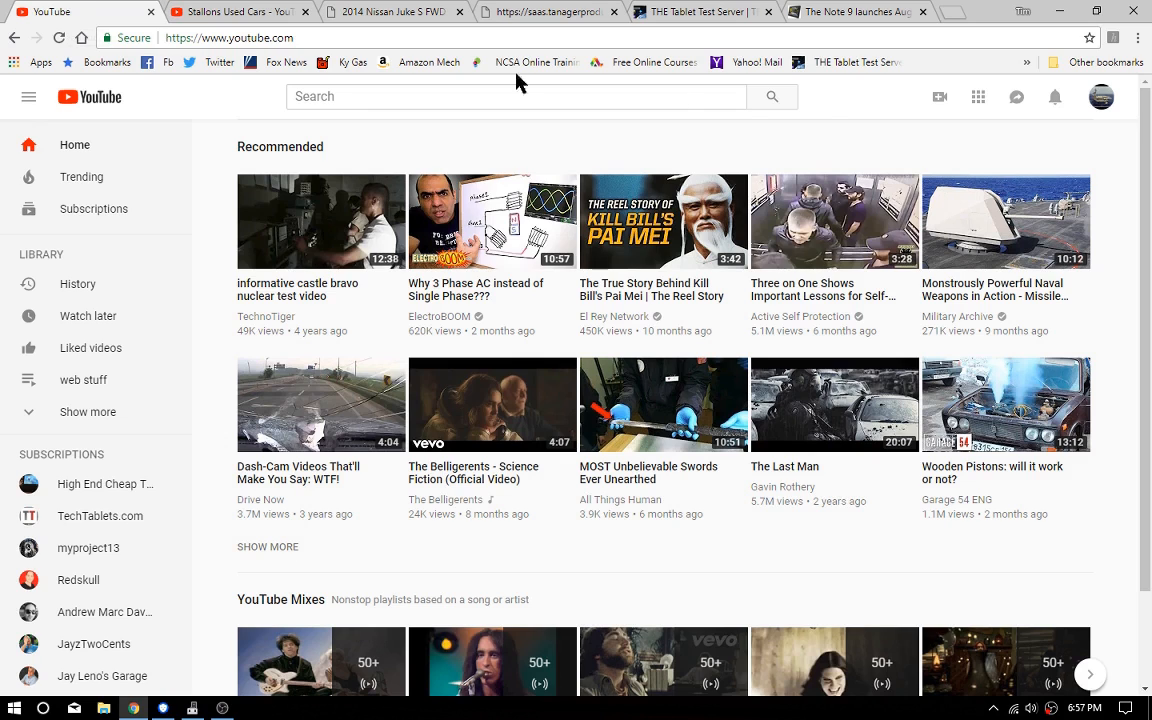
pyautogui.moveTo(1100, 103)
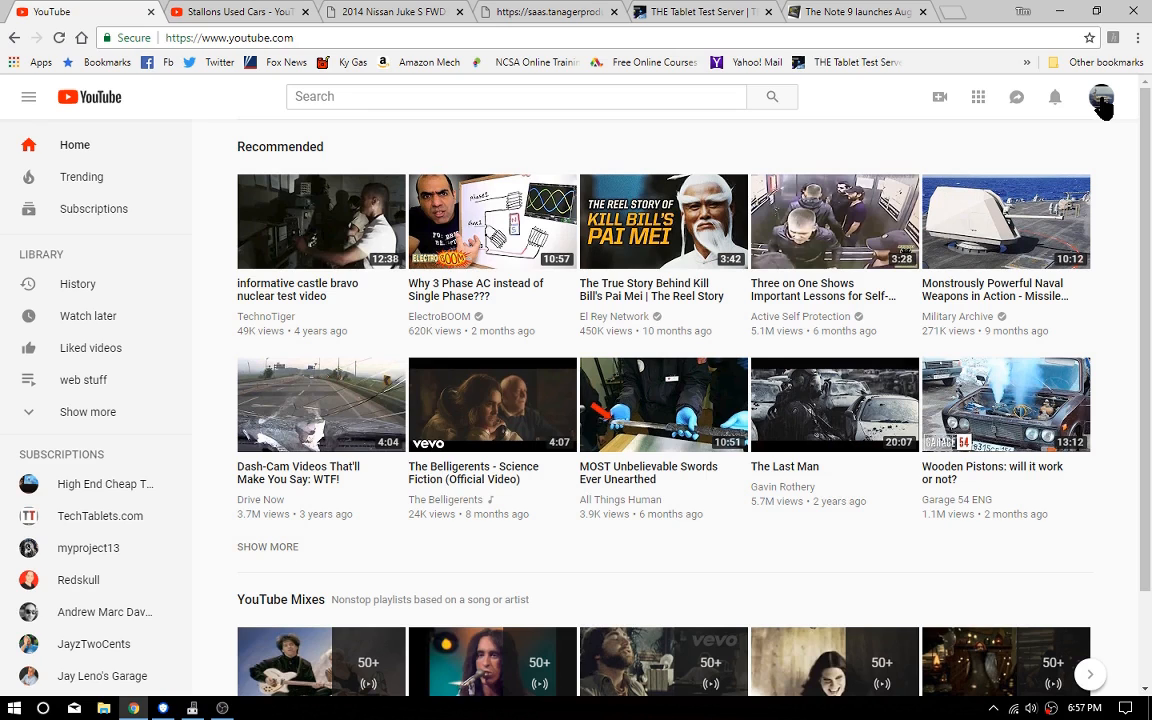
pyautogui.moveTo(1100, 108)
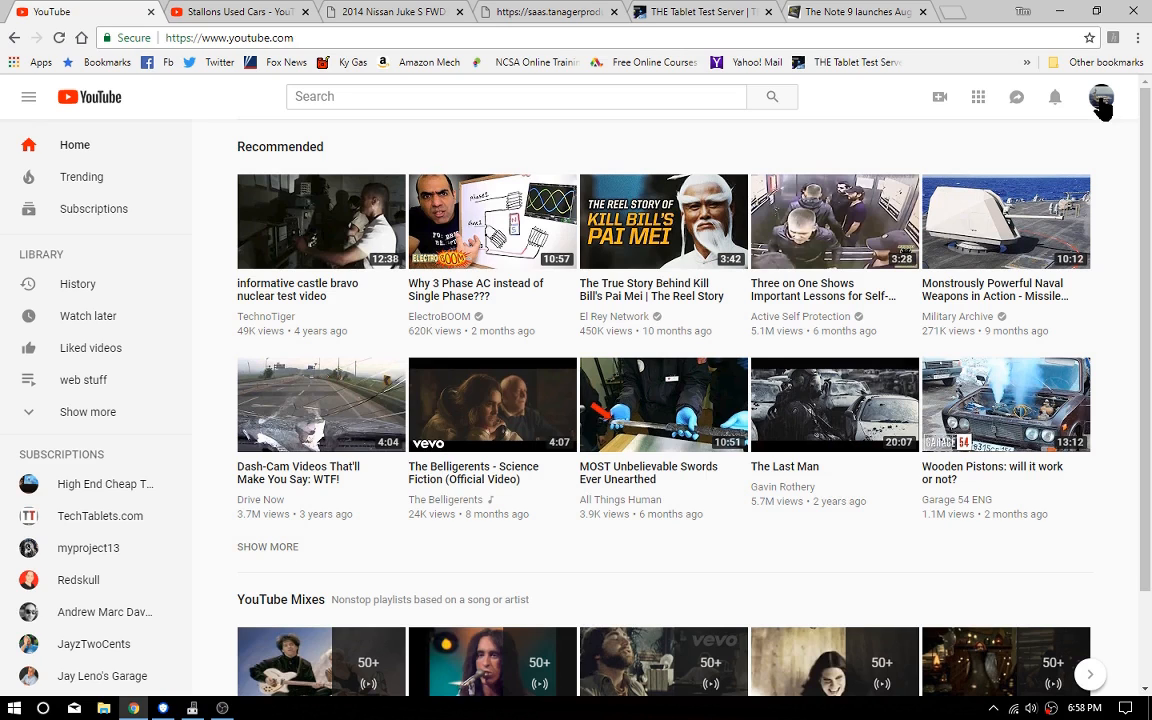
pyautogui.moveTo(166, 372)
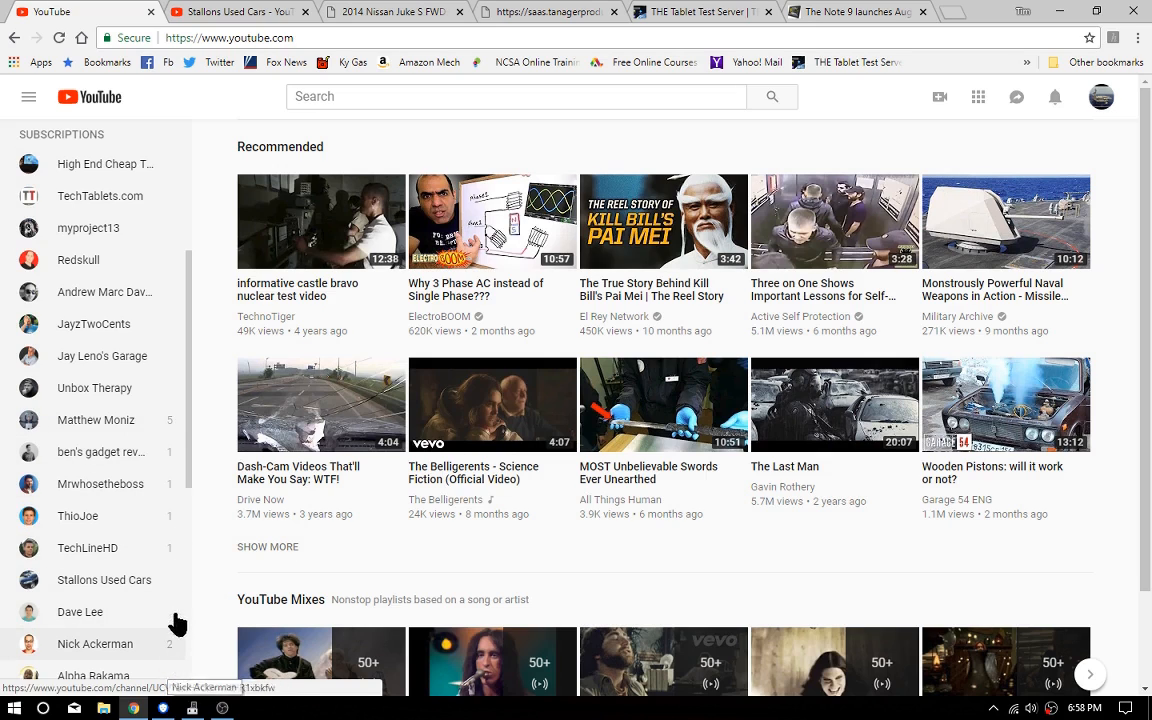
pyautogui.moveTo(440, 500)
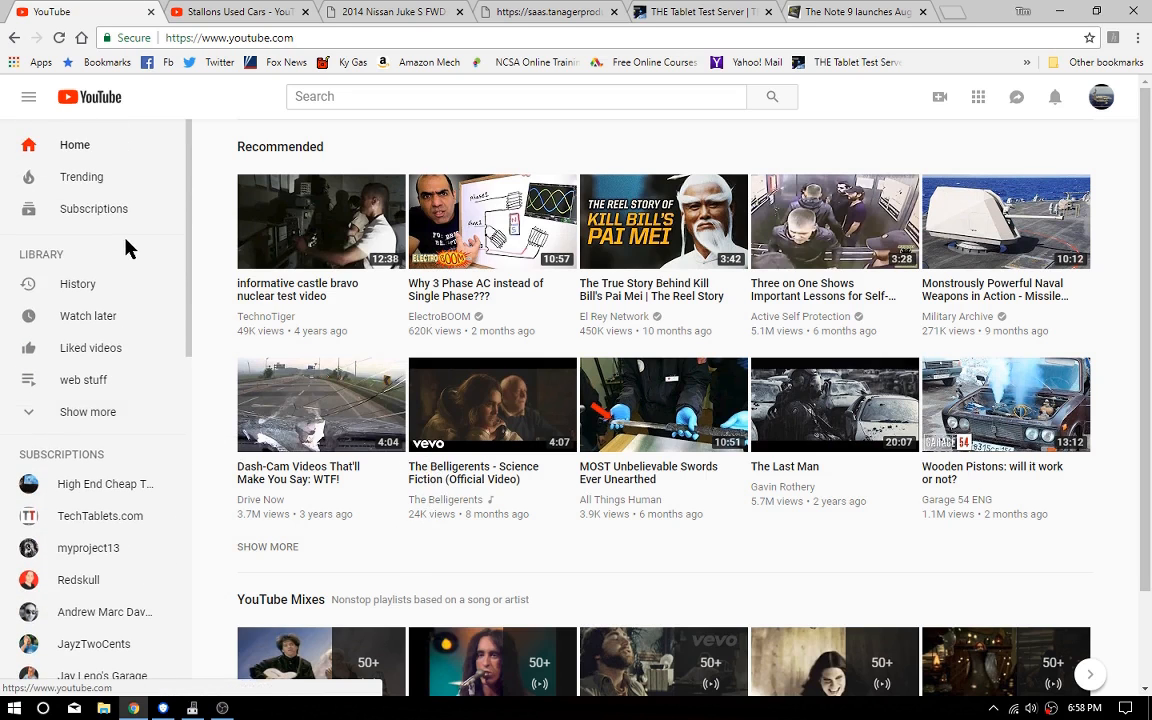
pyautogui.moveTo(820, 58)
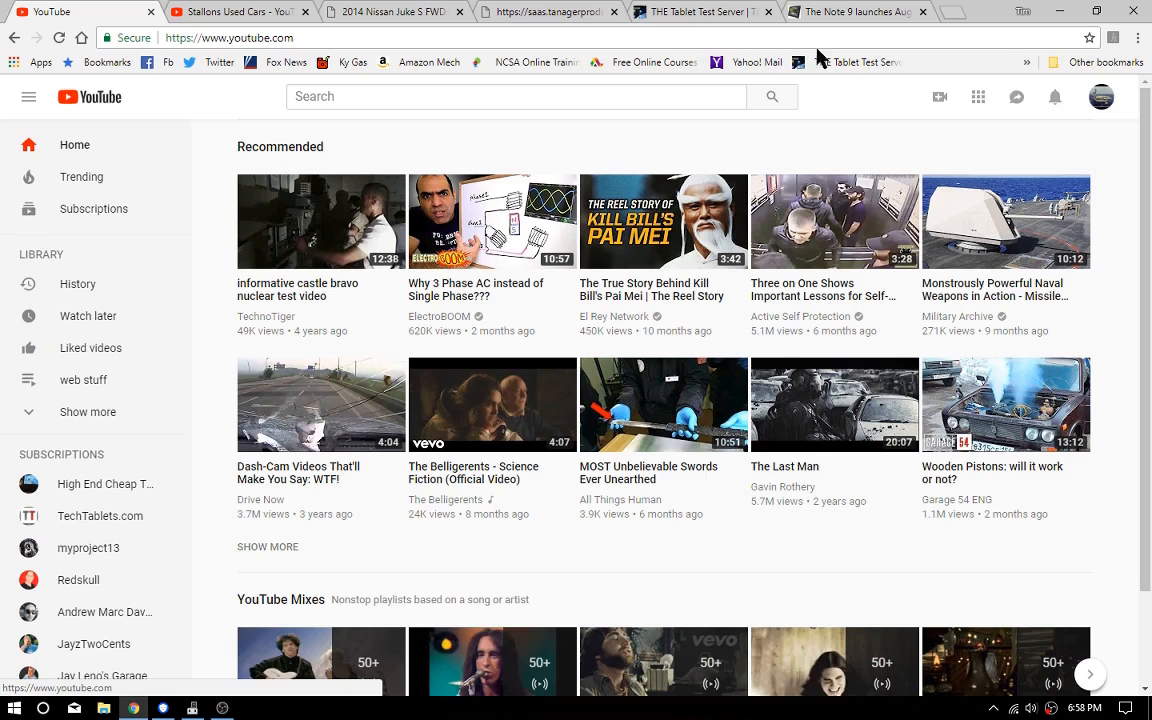
pyautogui.click(1054, 97)
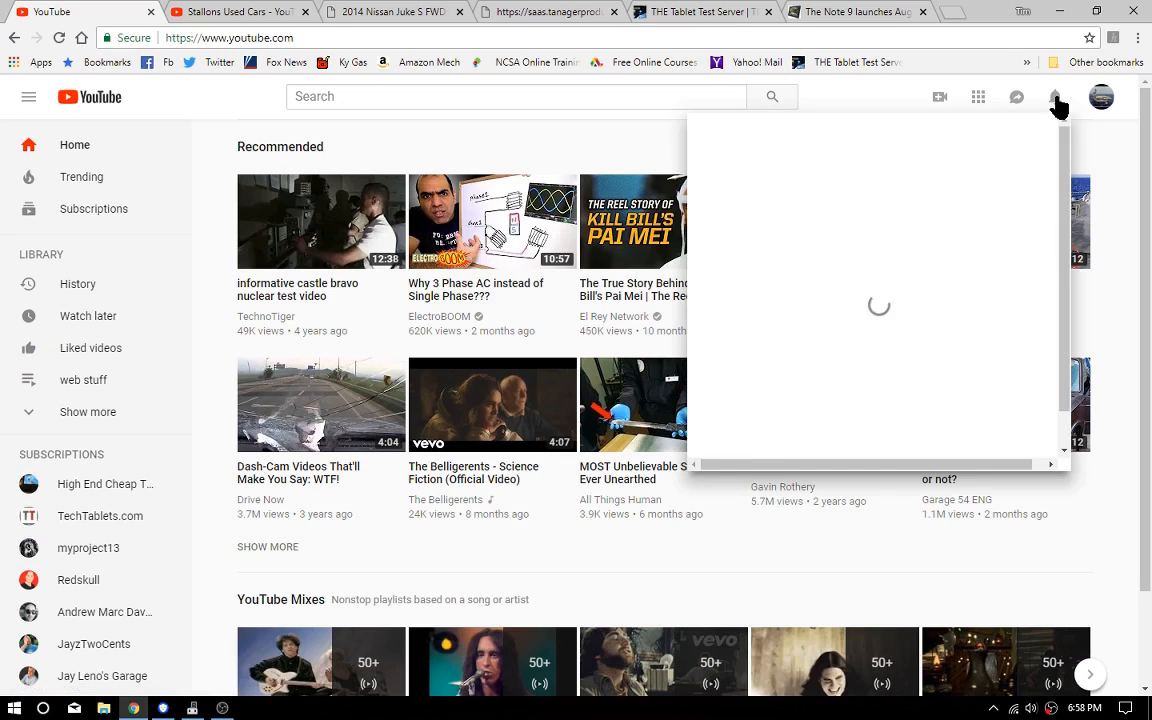
pyautogui.click(1054, 96)
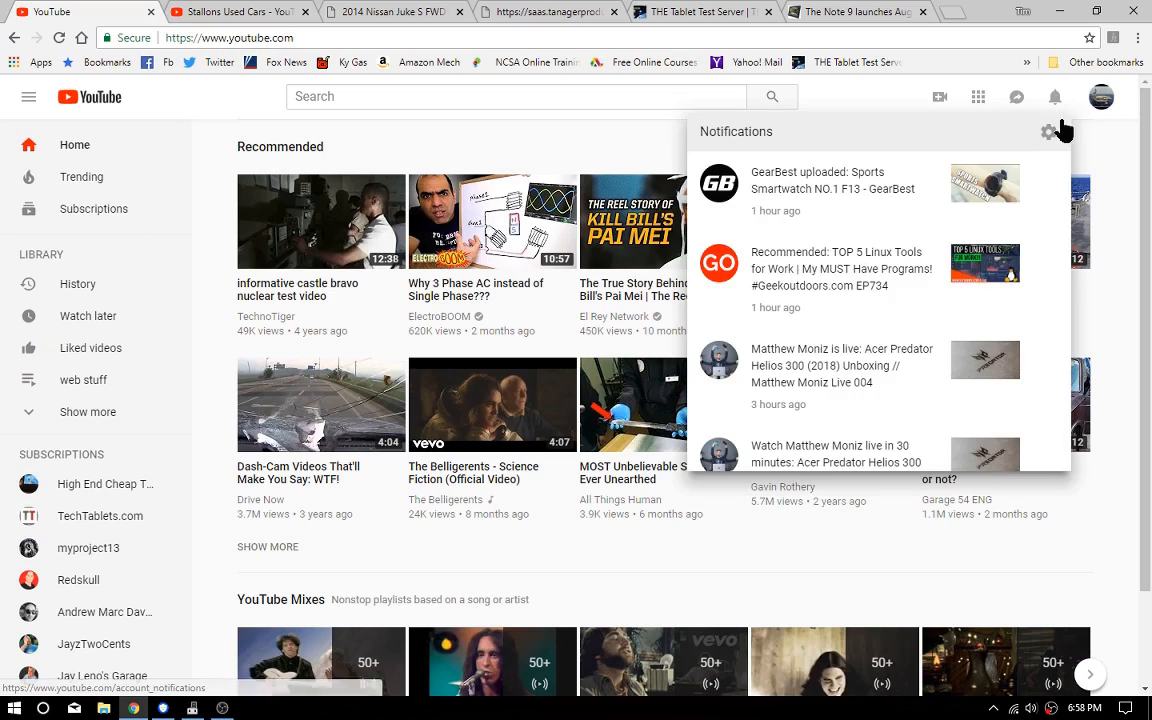
pyautogui.click(1055, 96)
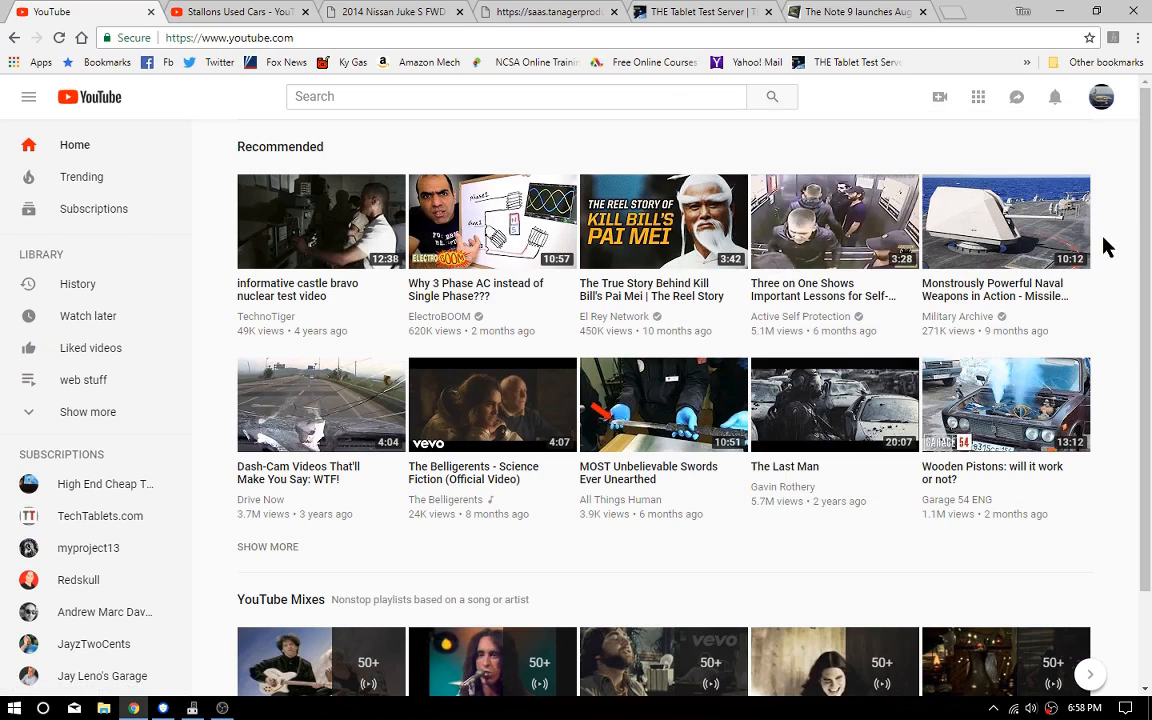
pyautogui.moveTo(1105, 247)
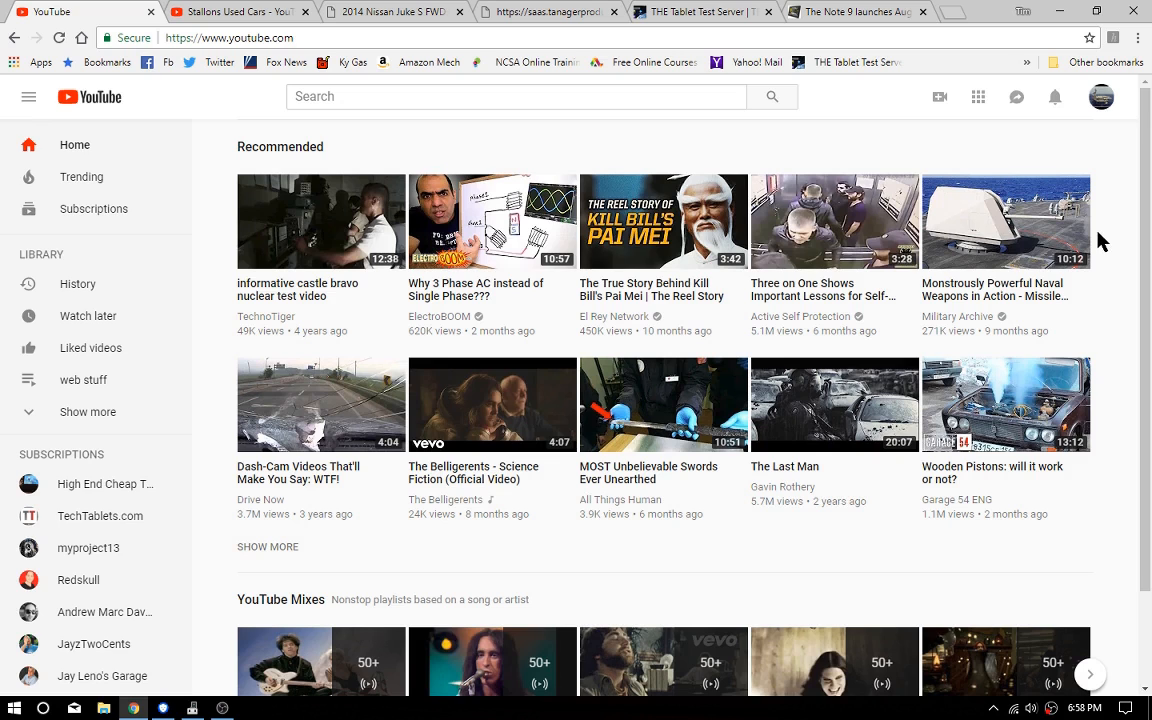
pyautogui.scroll(-3)
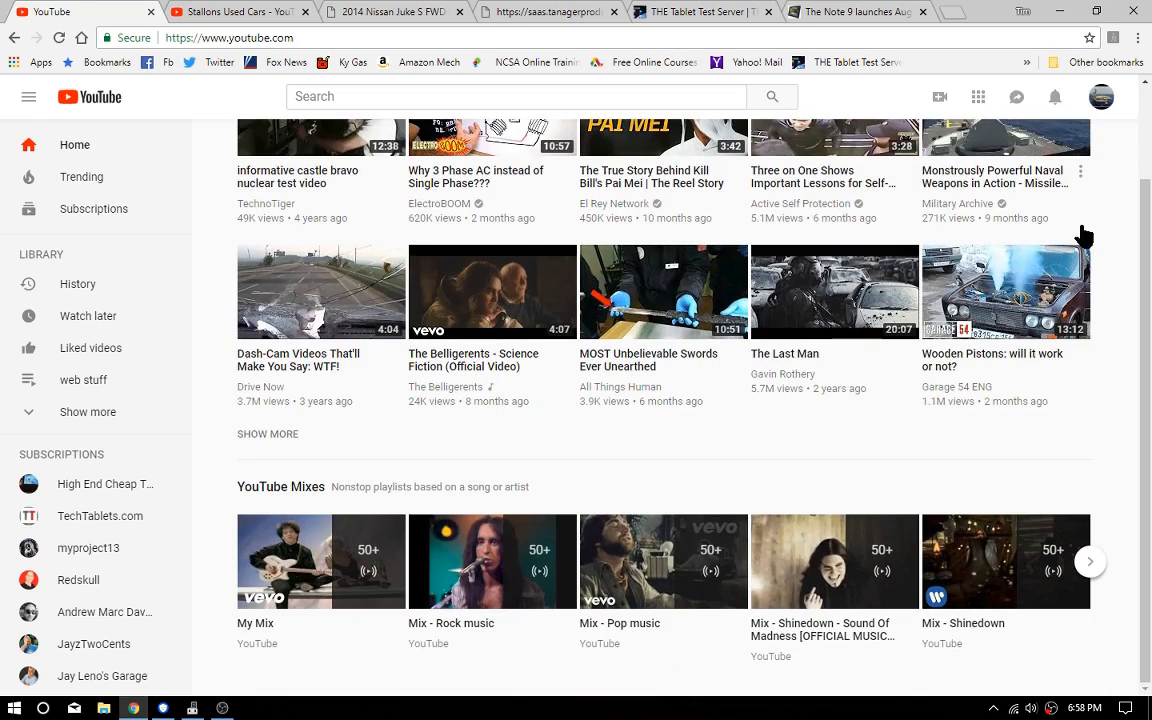
pyautogui.moveTo(1085, 237)
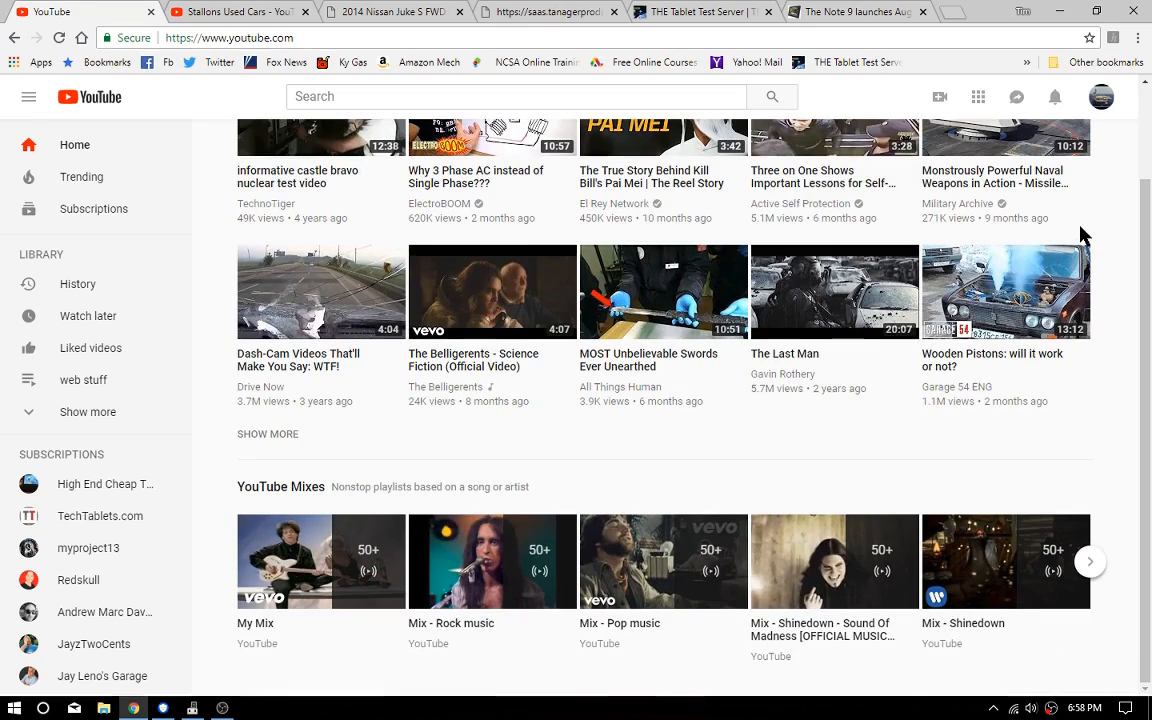
pyautogui.moveTo(1072, 240)
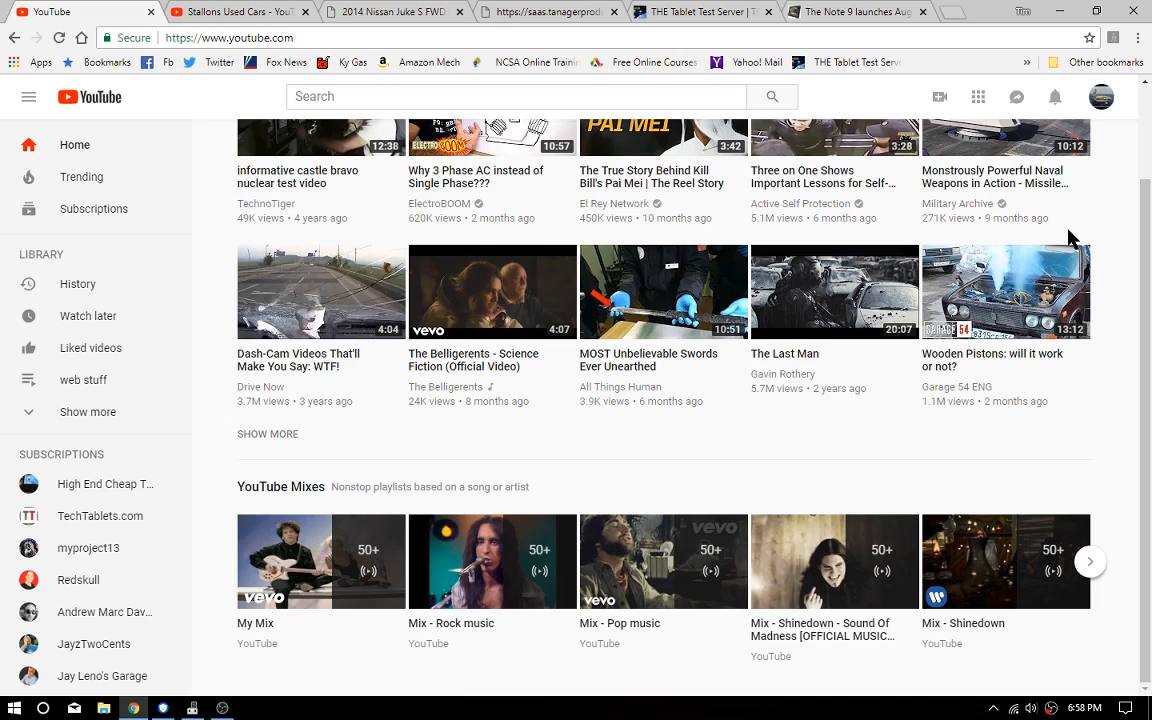
pyautogui.moveTo(95, 490)
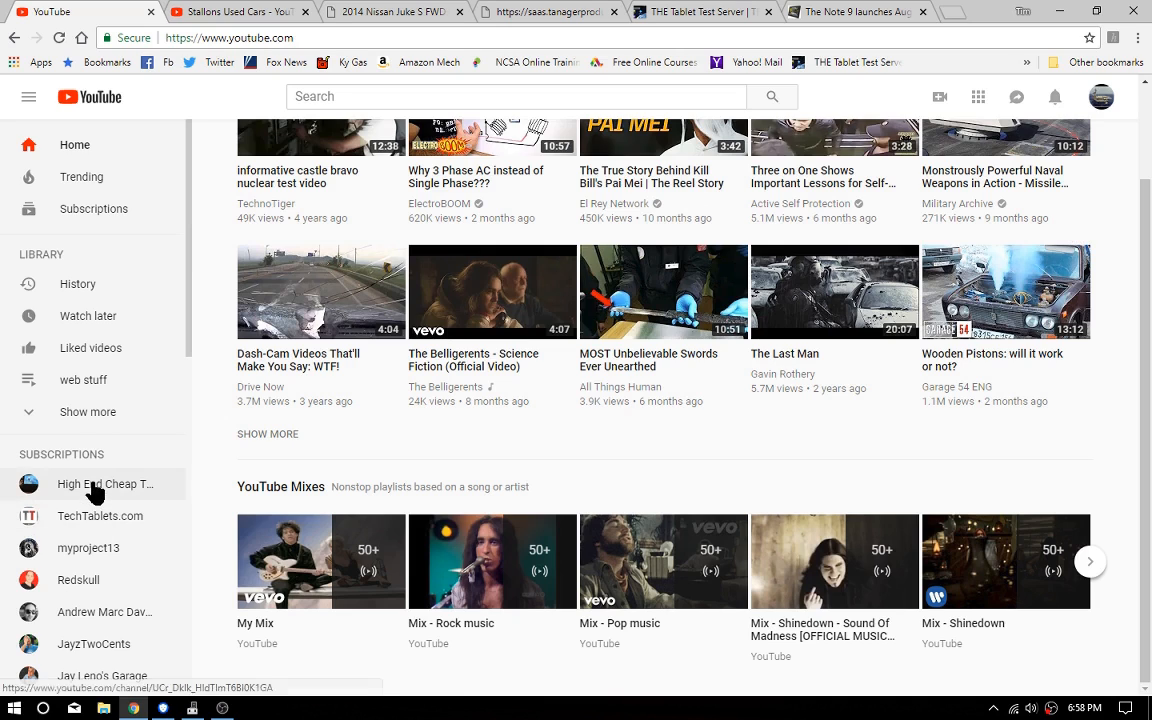
# - Open High End Cheap Tech from Subscriptions, view its About tab, then return Home
pyautogui.click(104, 484)
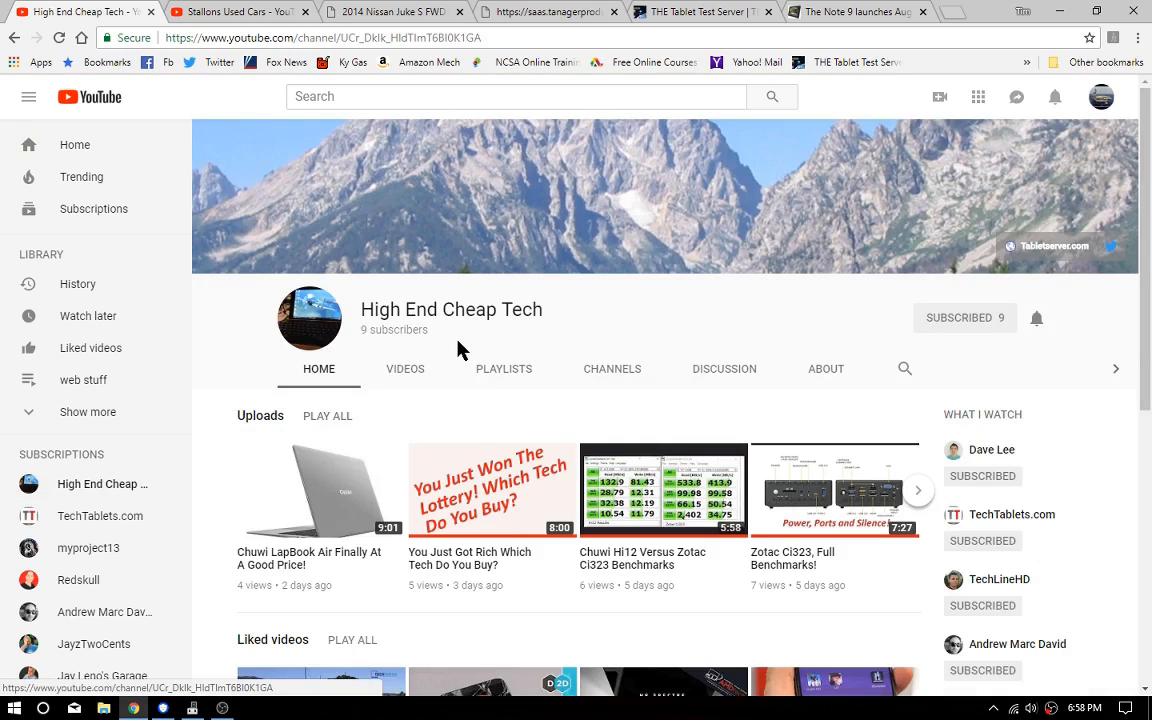
pyautogui.click(826, 368)
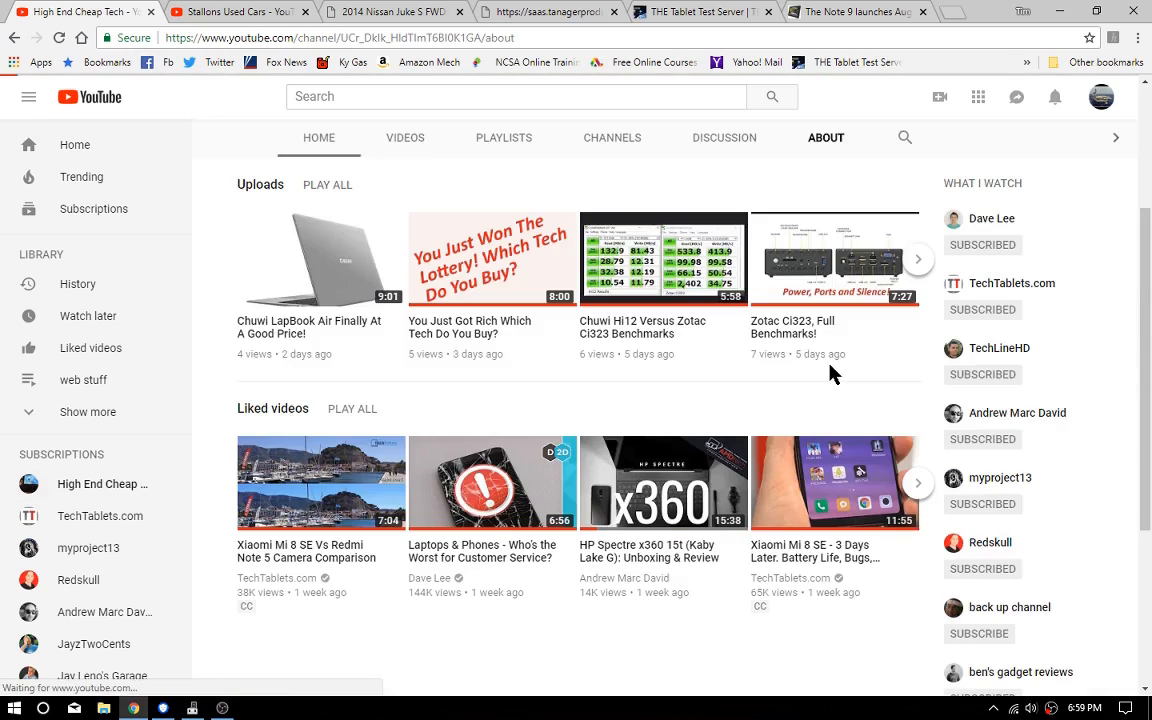
pyautogui.click(825, 137)
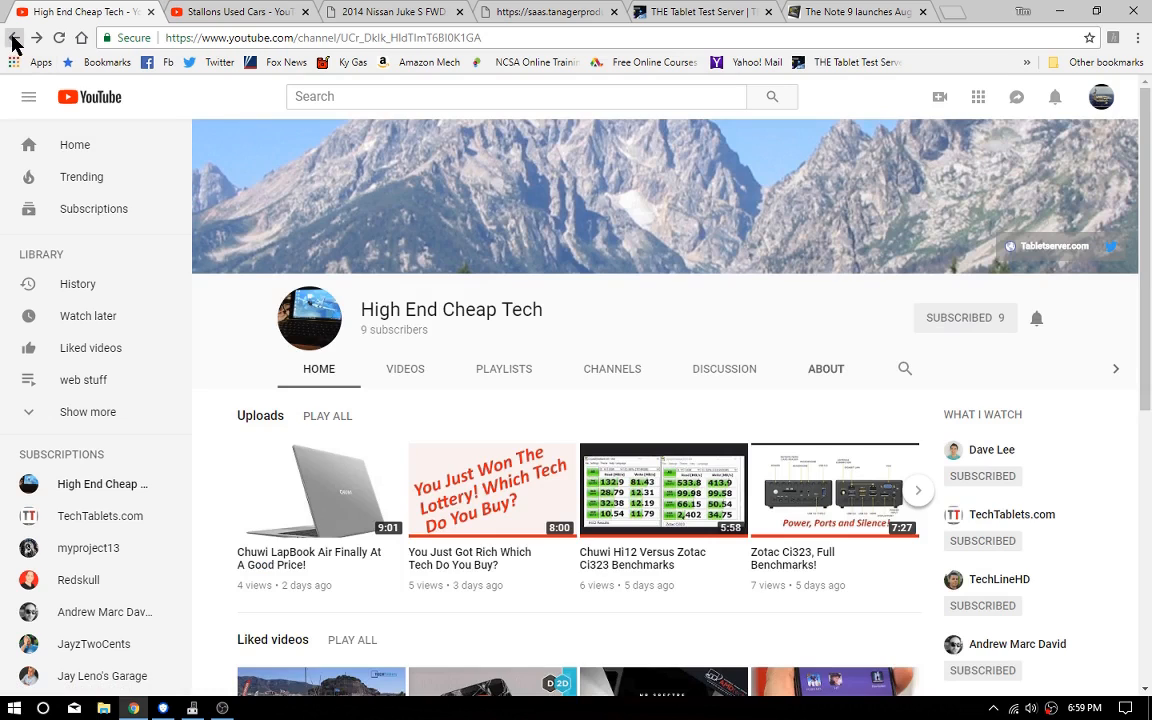
# - Go back to the YouTube home page and pick Unbox Therapy from the sidebar
pyautogui.click(16, 38)
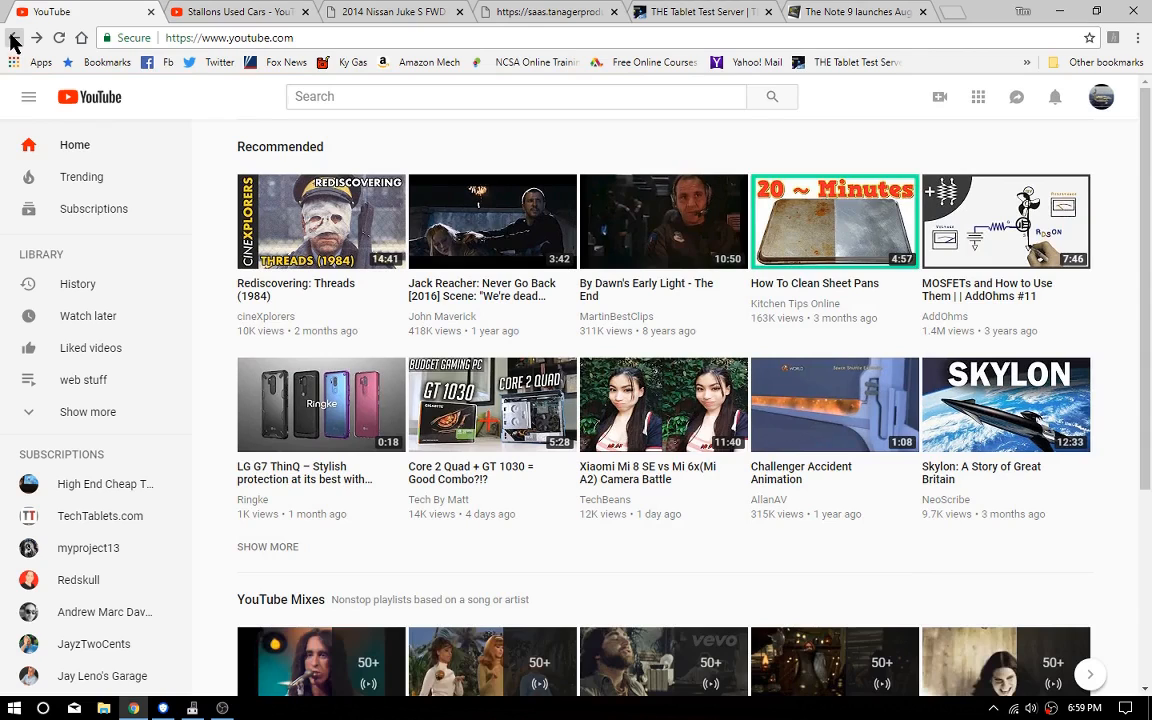
pyautogui.moveTo(90, 290)
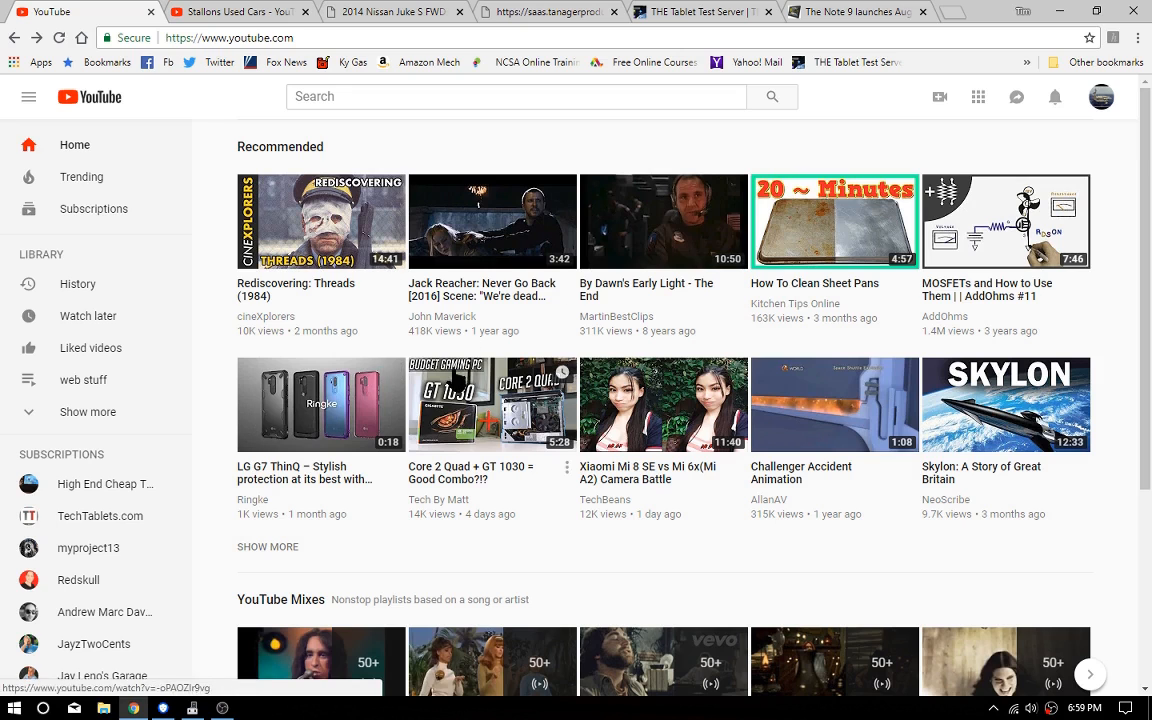
pyautogui.moveTo(663, 404)
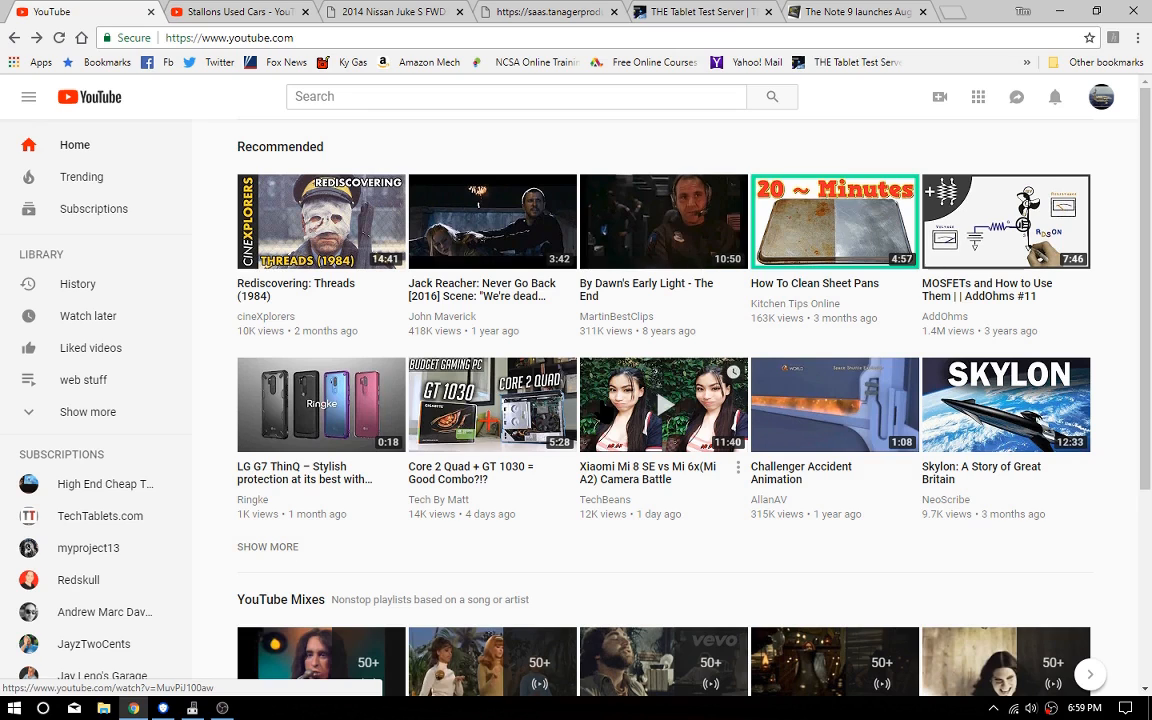
pyautogui.moveTo(605, 413)
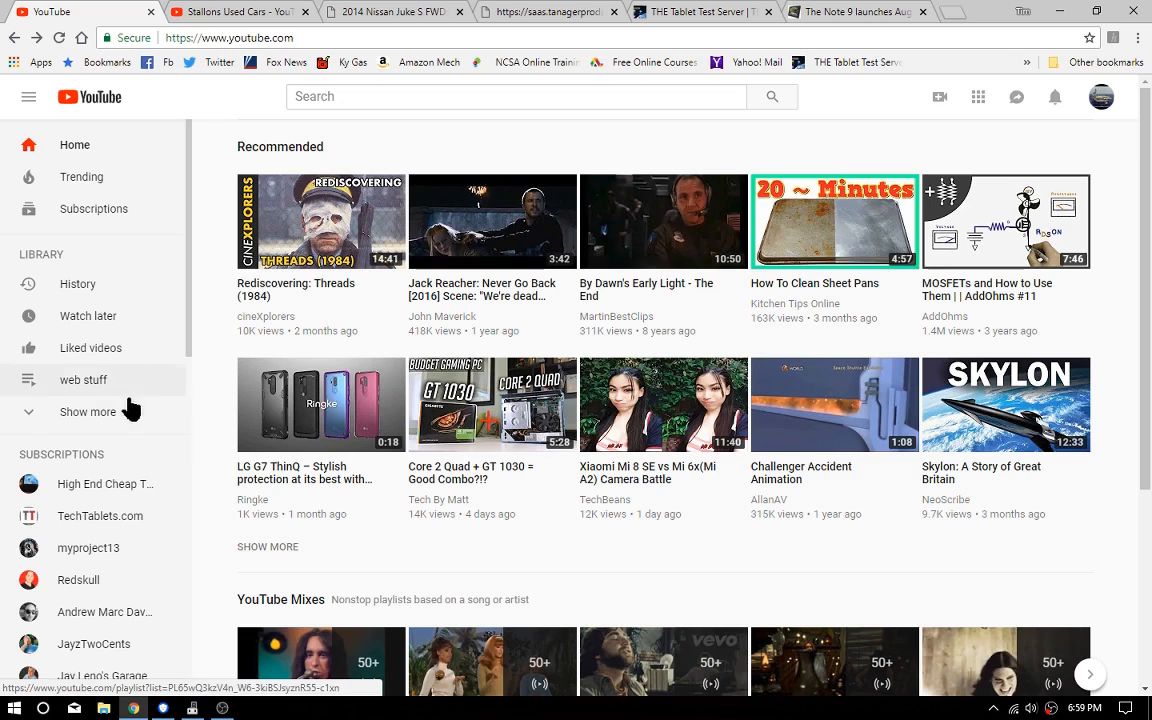
pyautogui.scroll(-3)
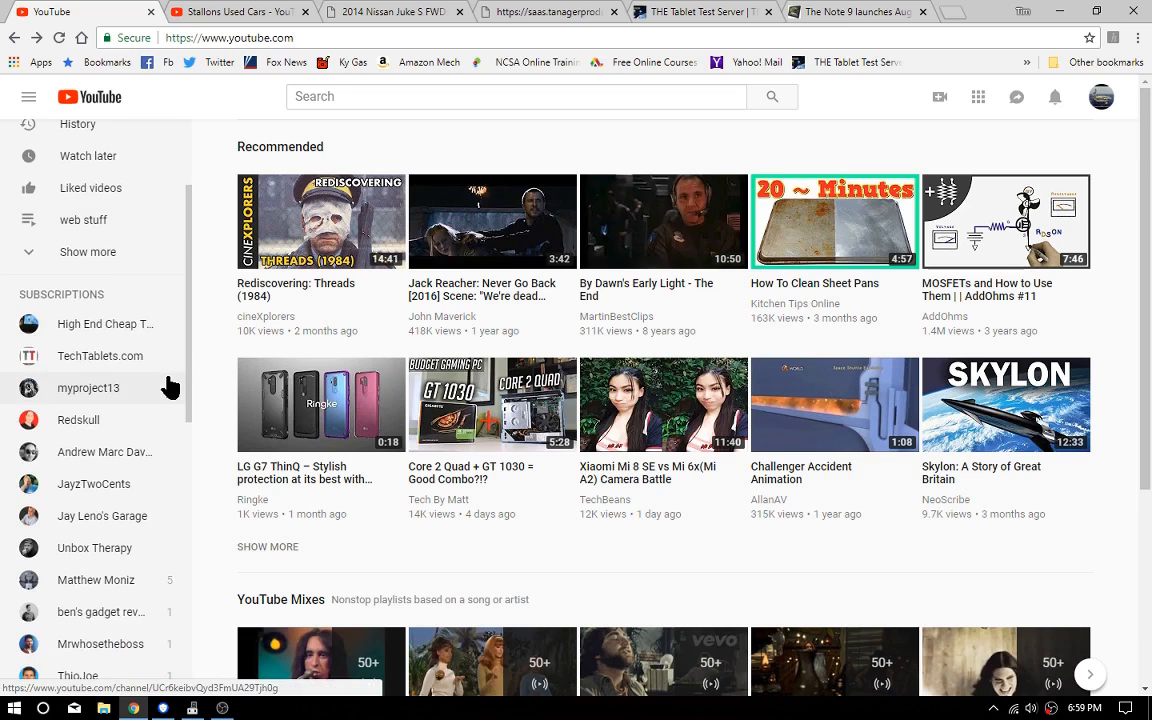
pyautogui.moveTo(94, 547)
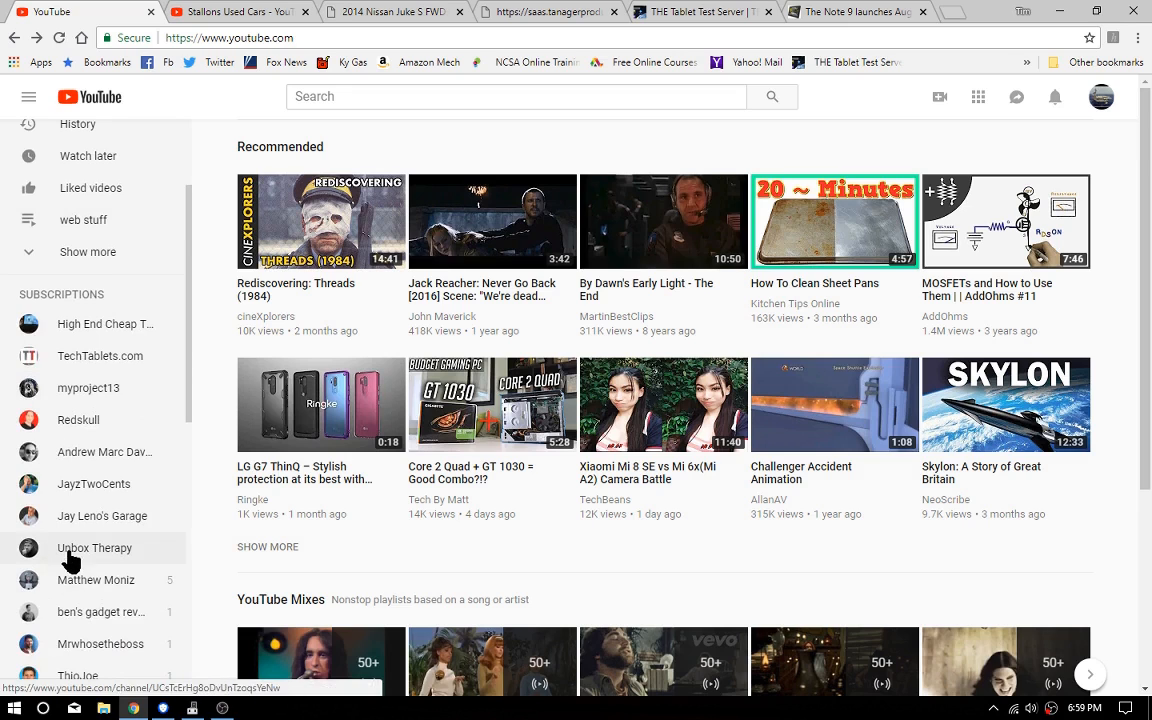
pyautogui.click(94, 548)
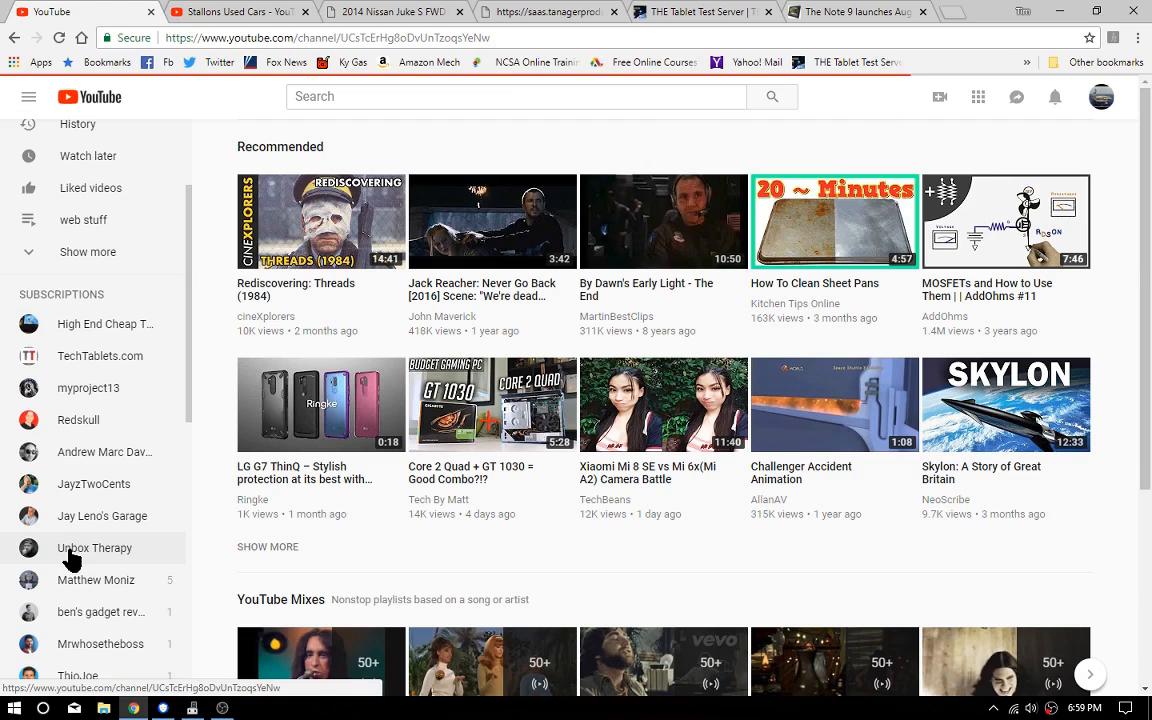
# - Open the Unbox Therapy channel page from the Subscriptions list
pyautogui.click(94, 548)
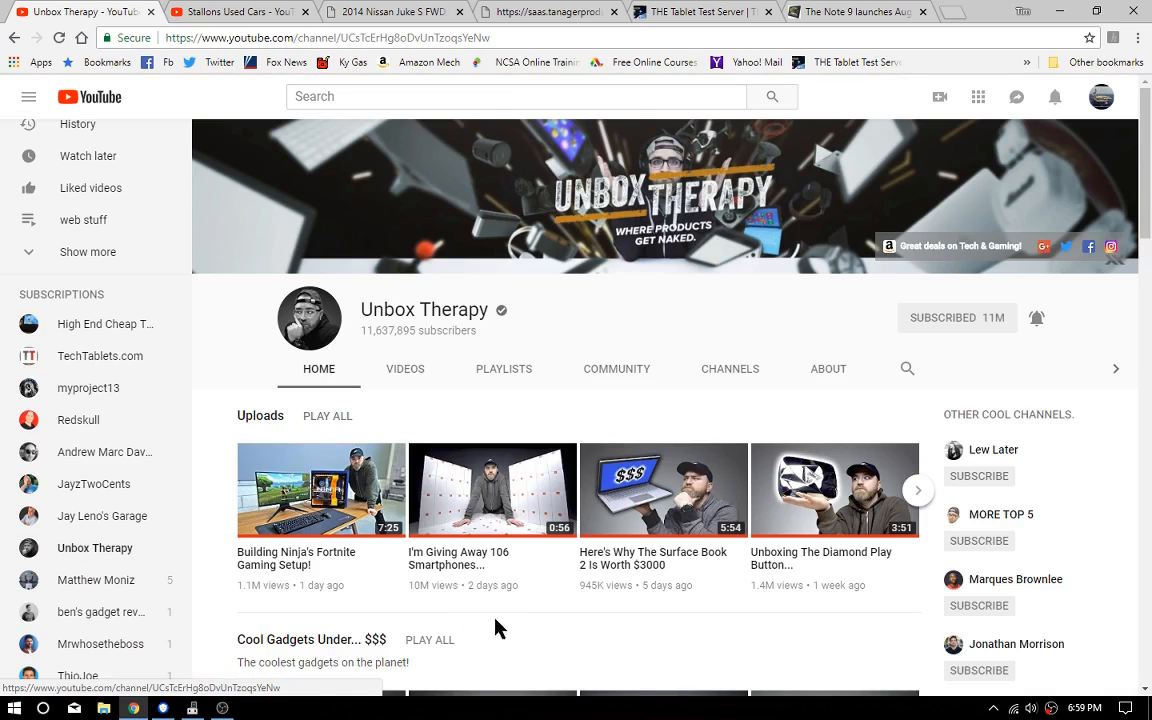
pyautogui.moveTo(500, 632)
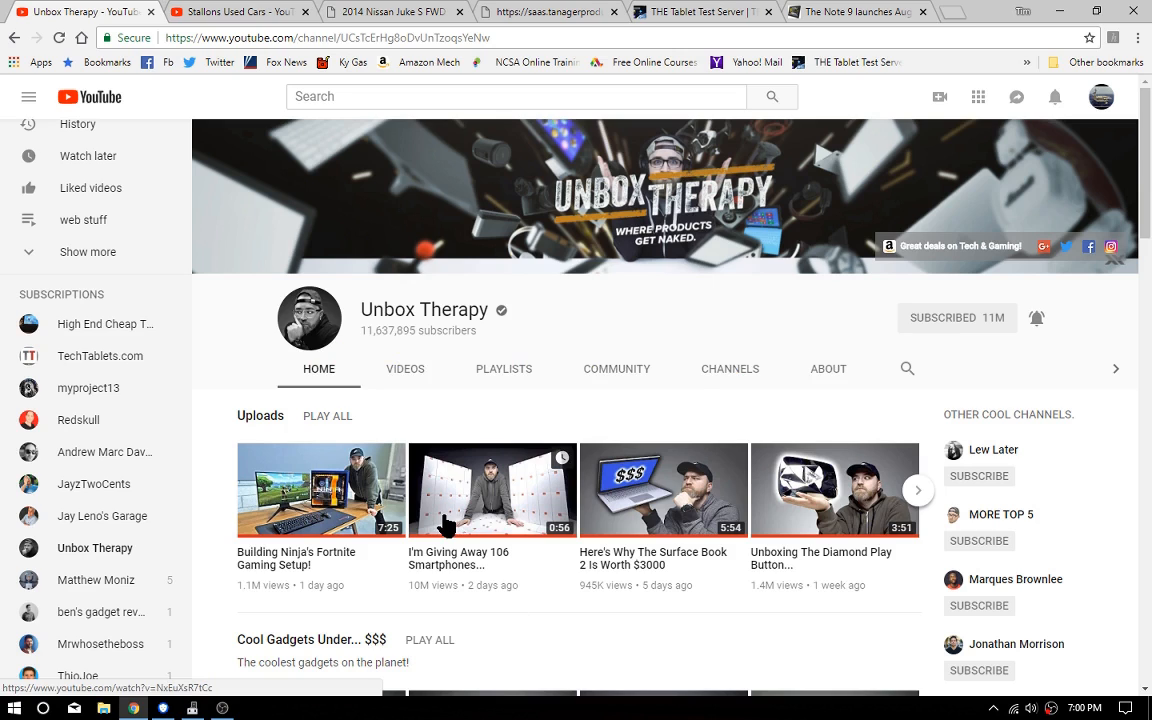
pyautogui.moveTo(448, 525)
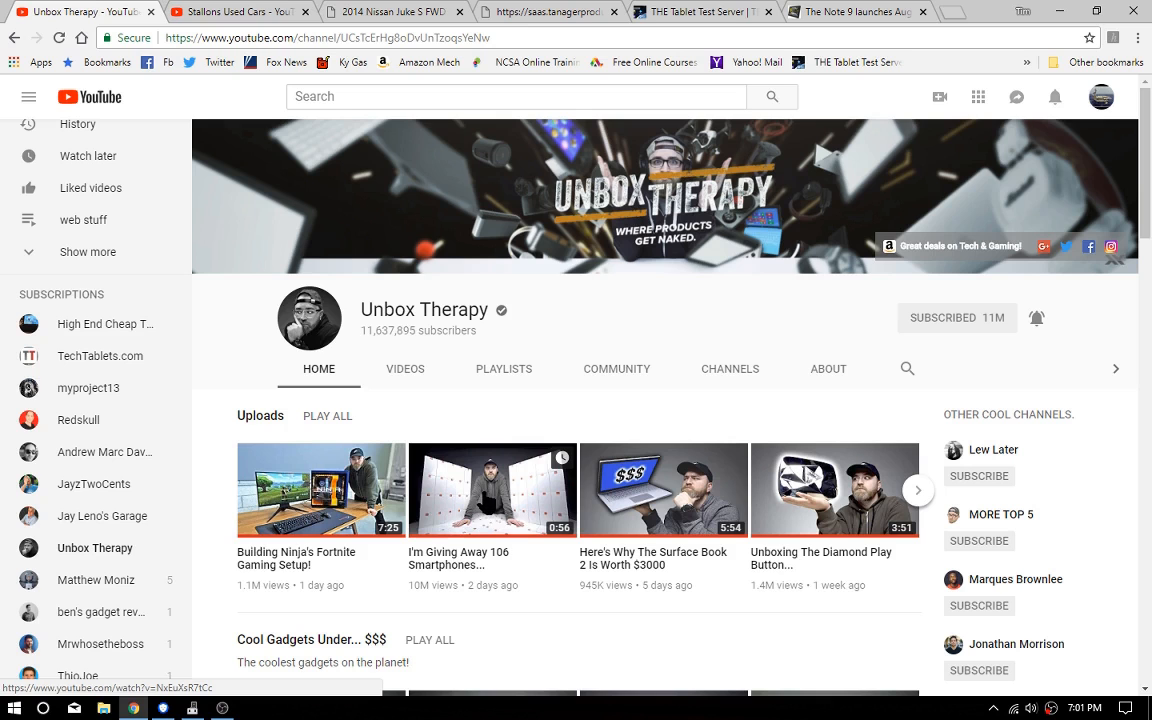
# - Open the 'I'm Giving Away 106 Smartphones' video and expand its description
pyautogui.click(491, 490)
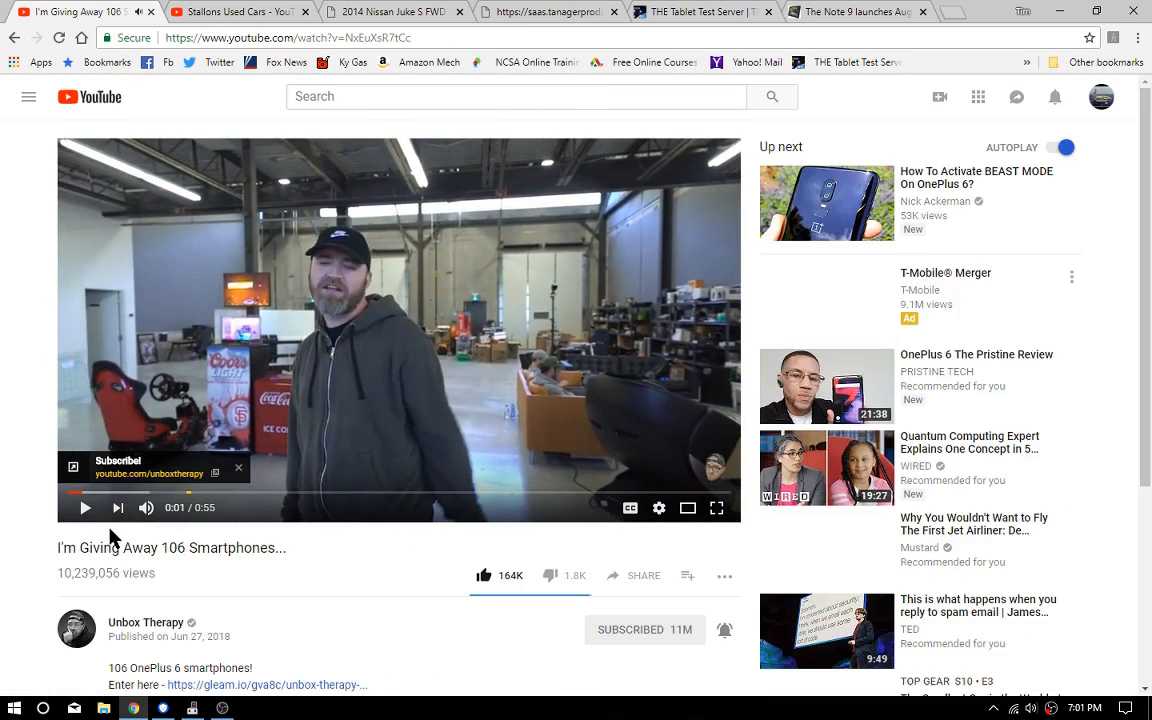
pyautogui.scroll(-3)
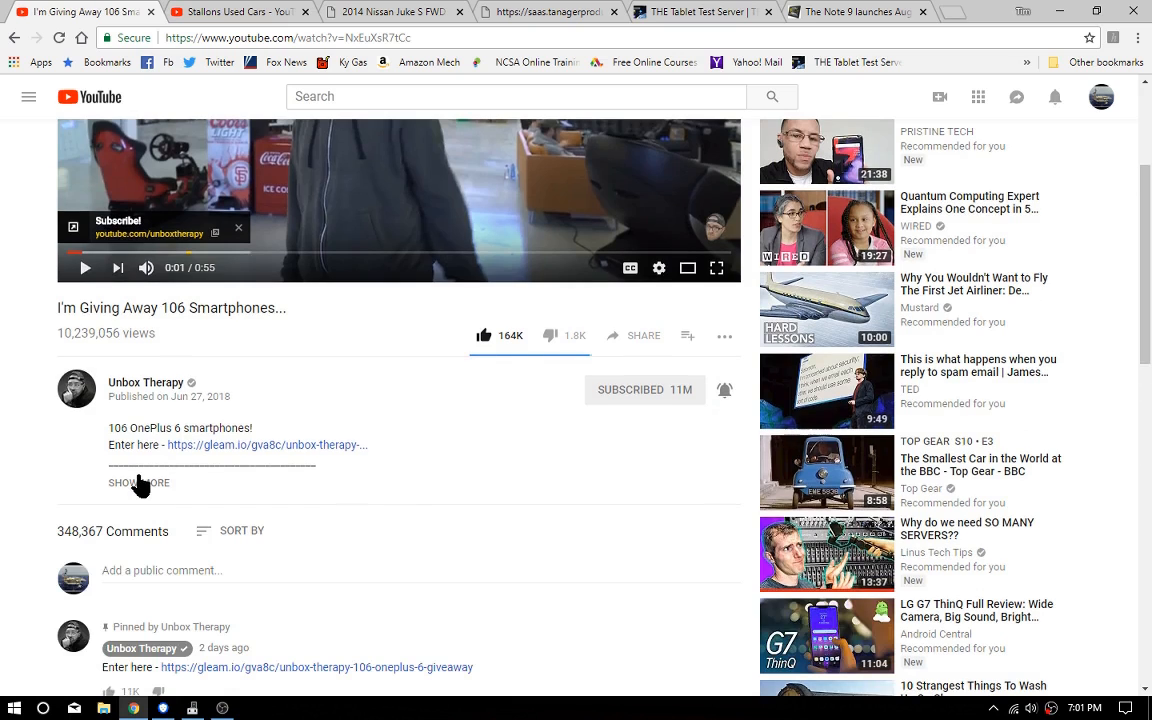
pyautogui.click(138, 482)
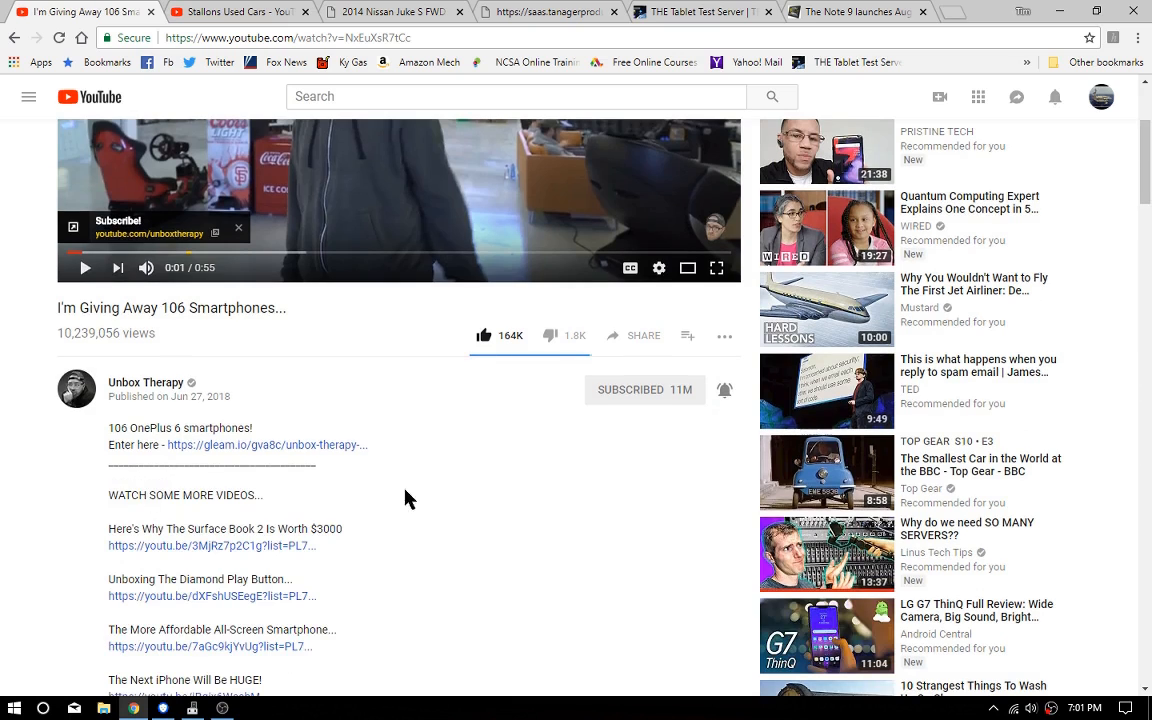
pyautogui.moveTo(300, 460)
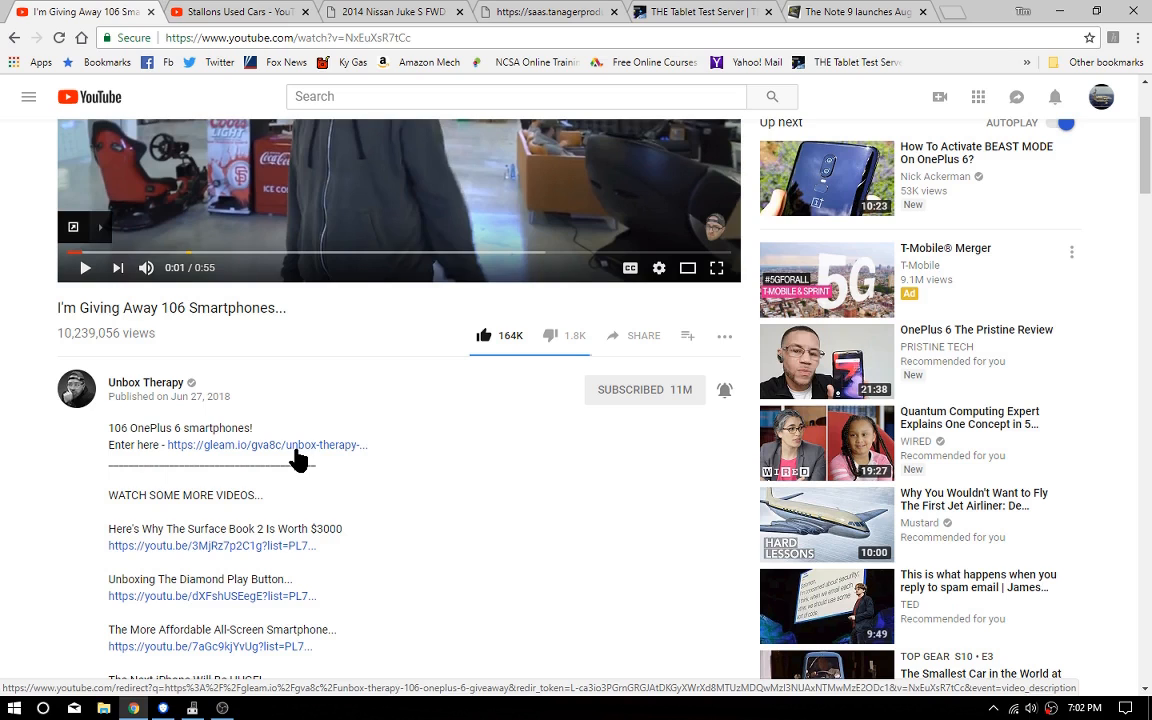
pyautogui.moveTo(490, 465)
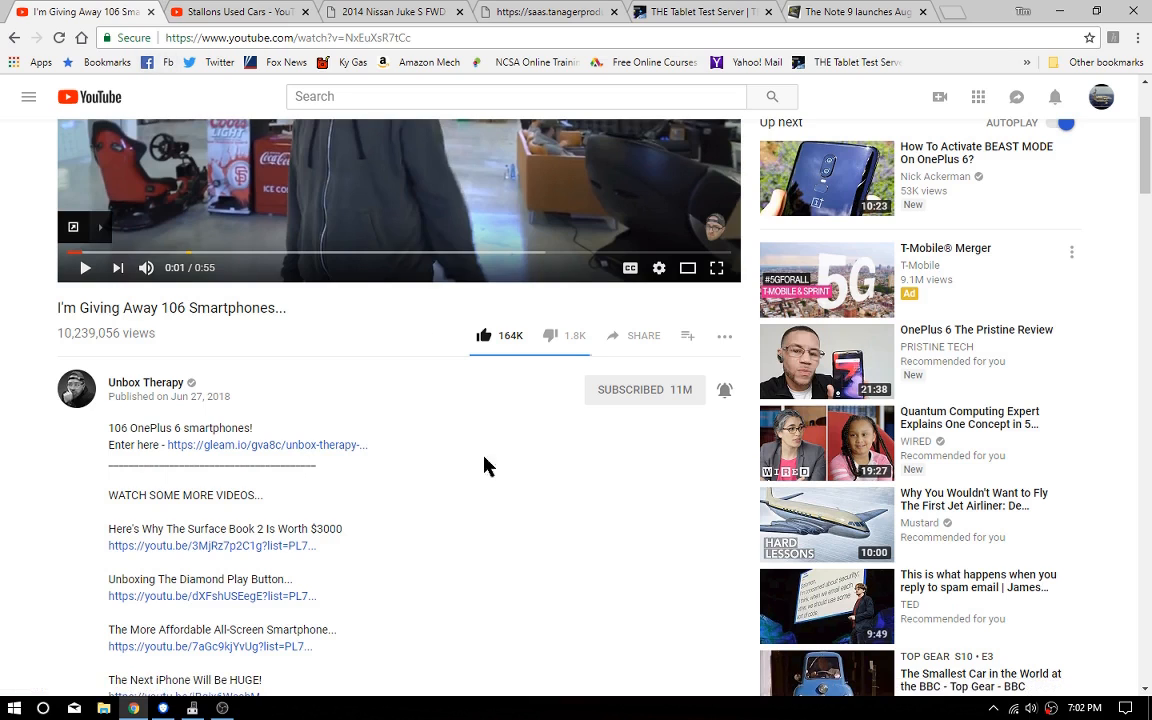
pyautogui.moveTo(558, 575)
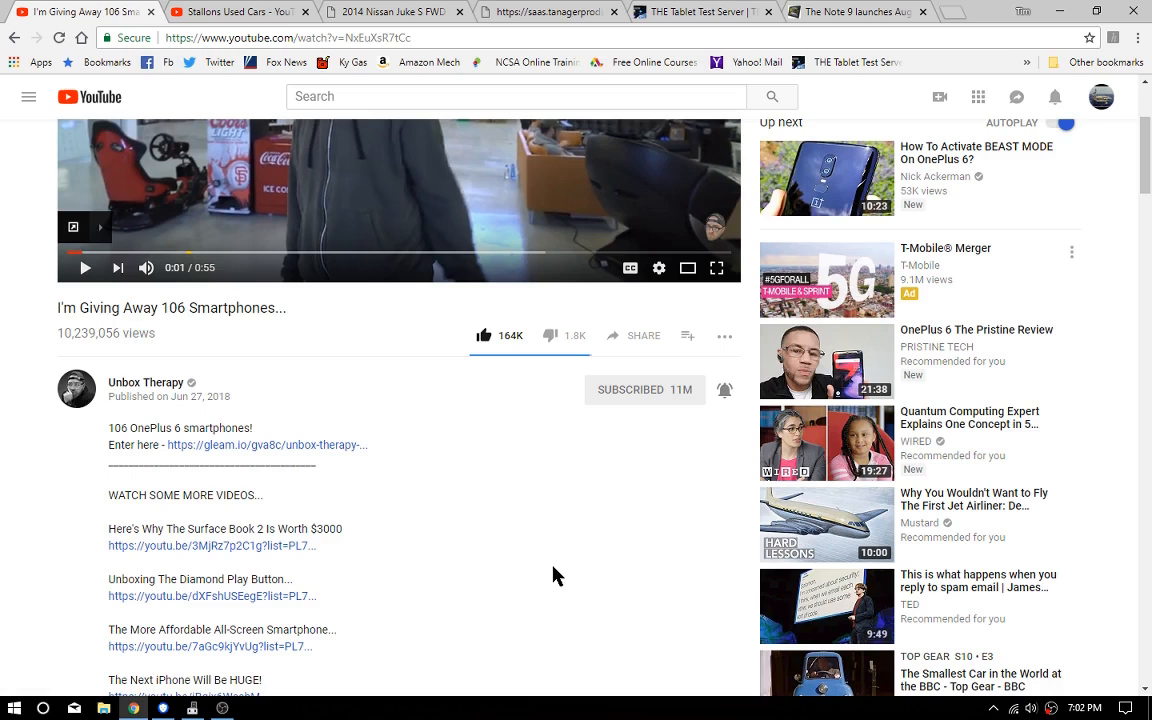
pyautogui.moveTo(555, 583)
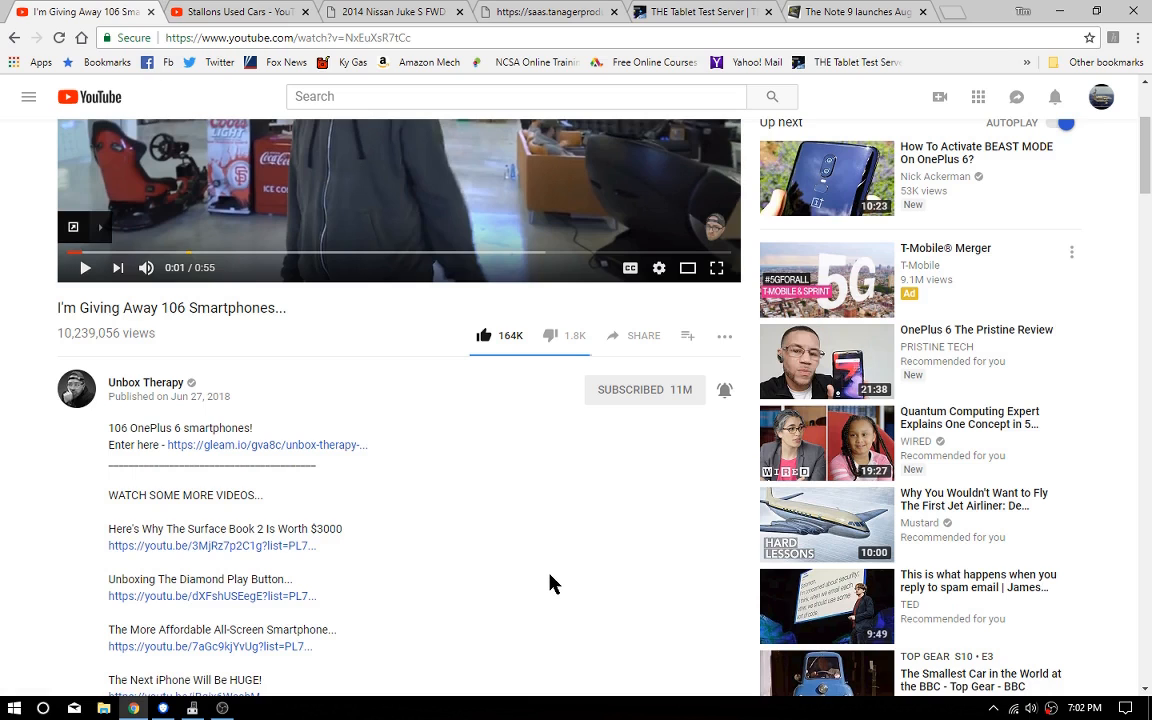
pyautogui.moveTo(811, 225)
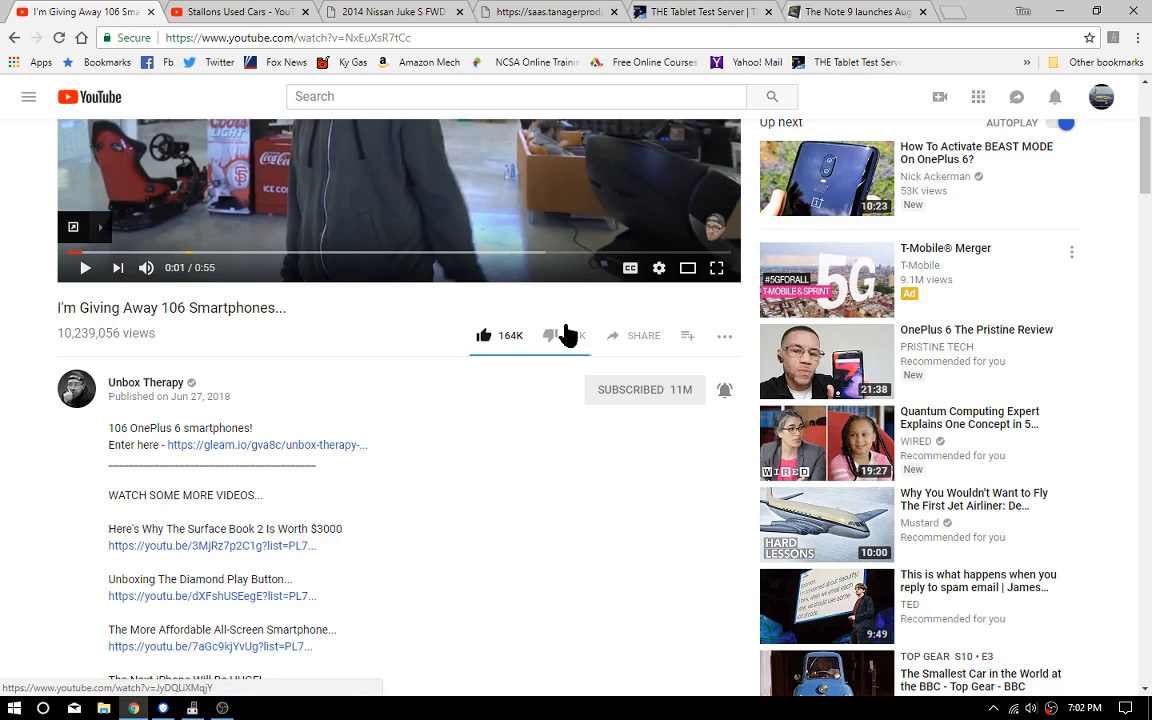
pyautogui.click(550, 335)
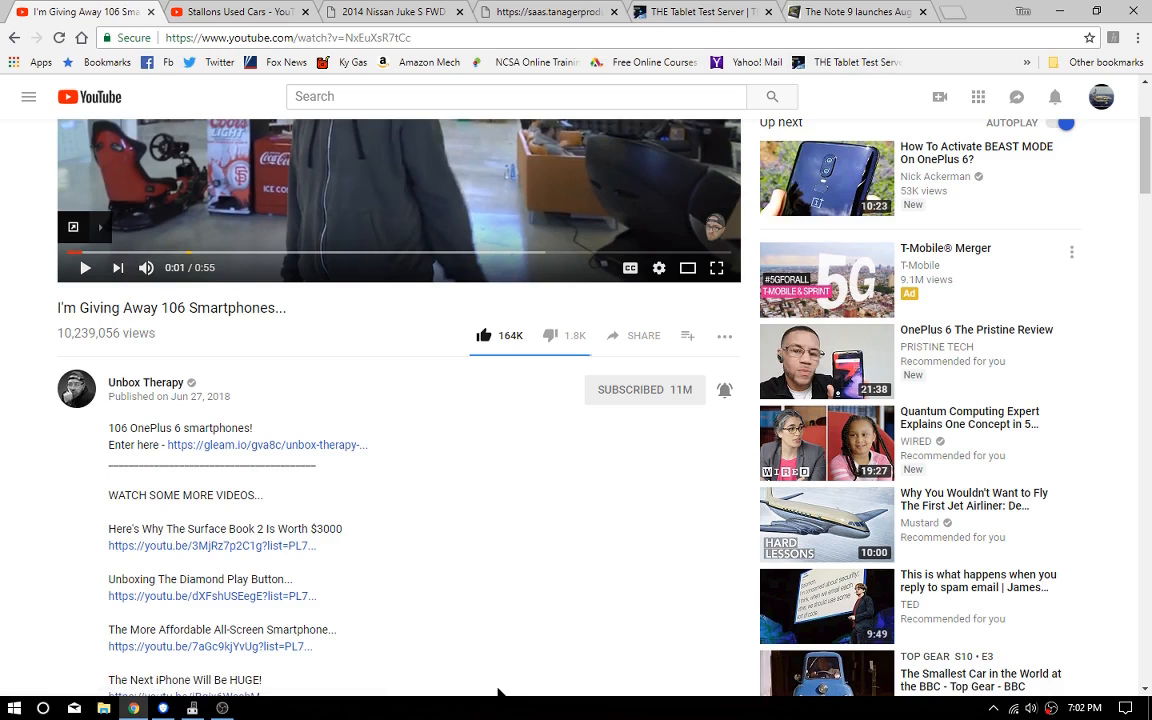
pyautogui.moveTo(487, 608)
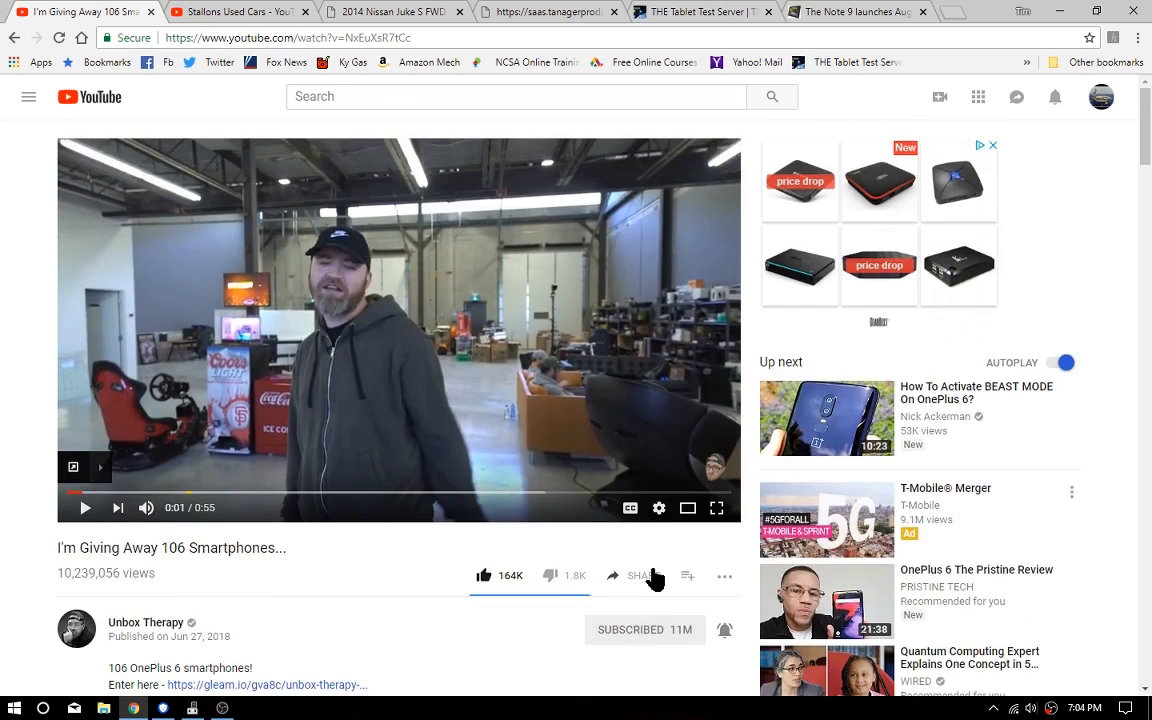
pyautogui.moveTo(637, 575)
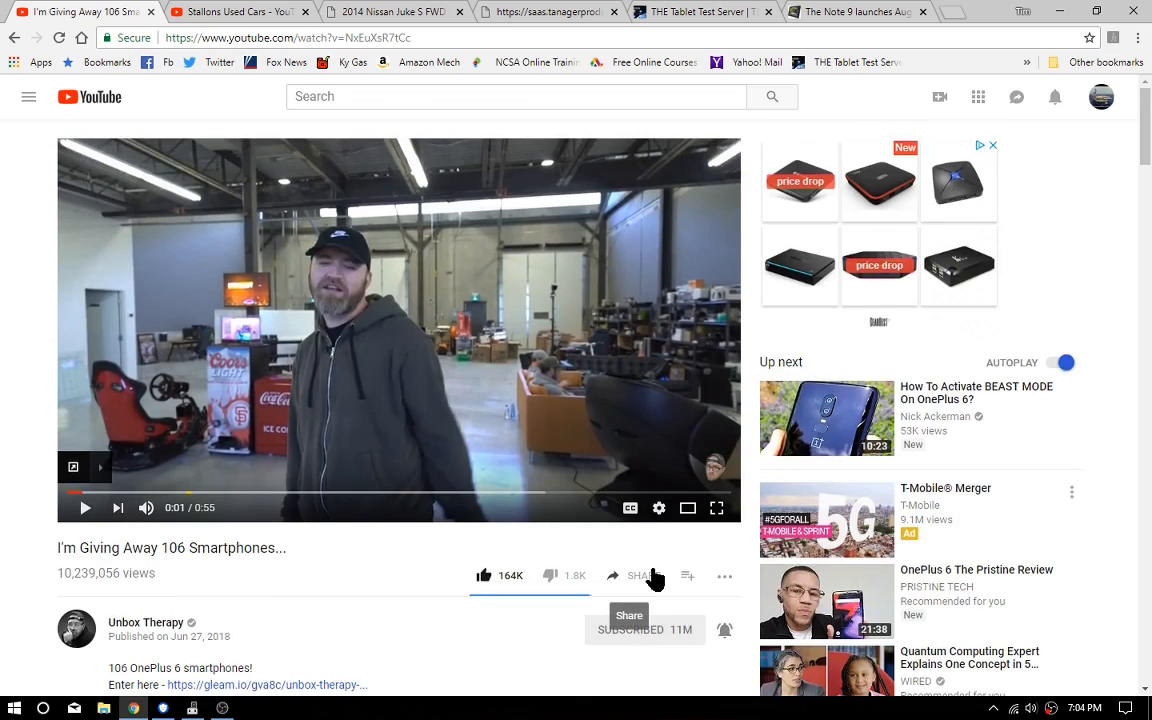